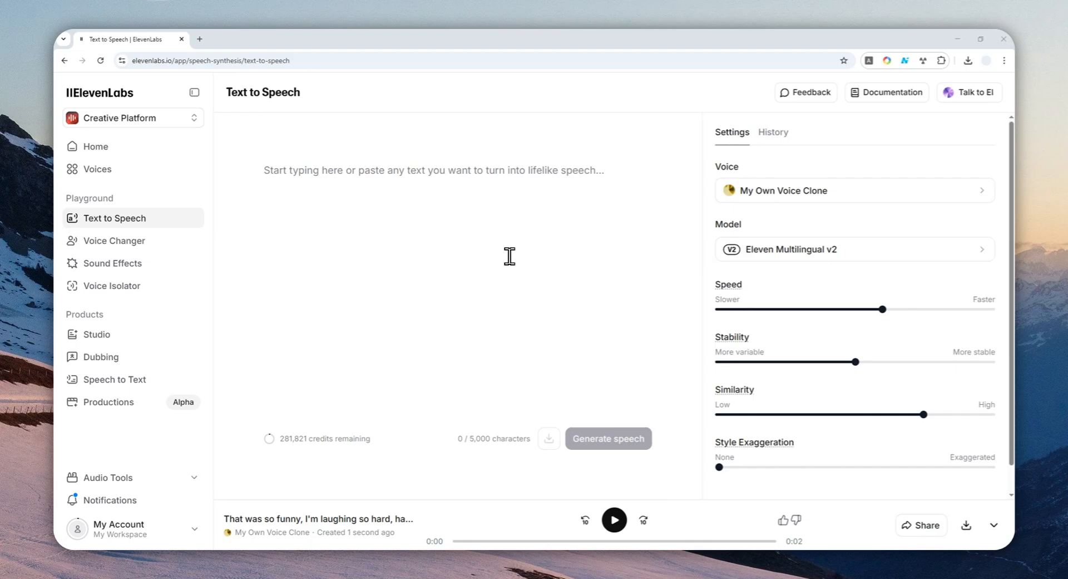
mouse_move(510, 199)
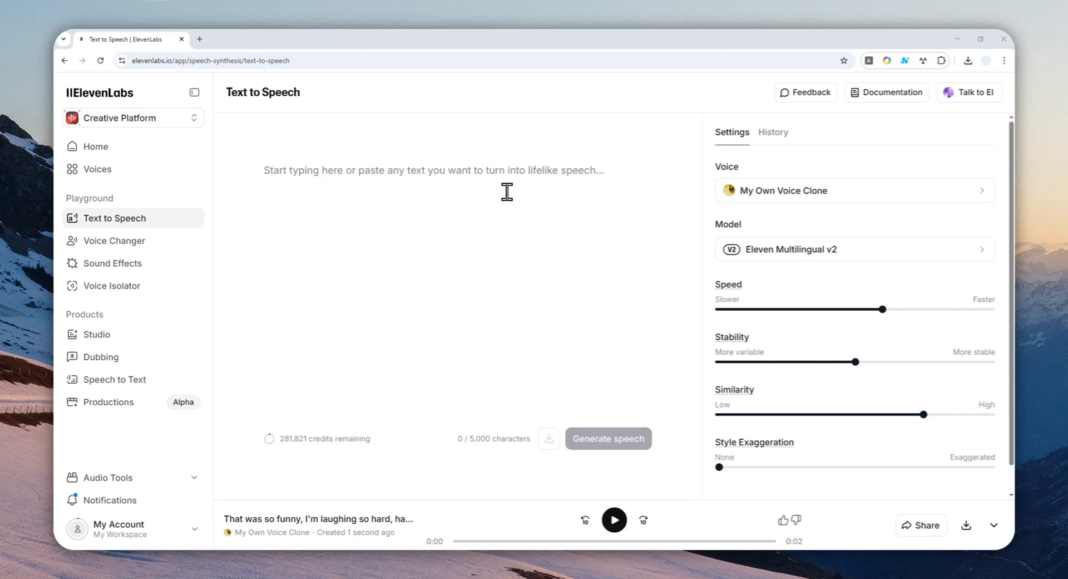
mouse_move(513, 178)
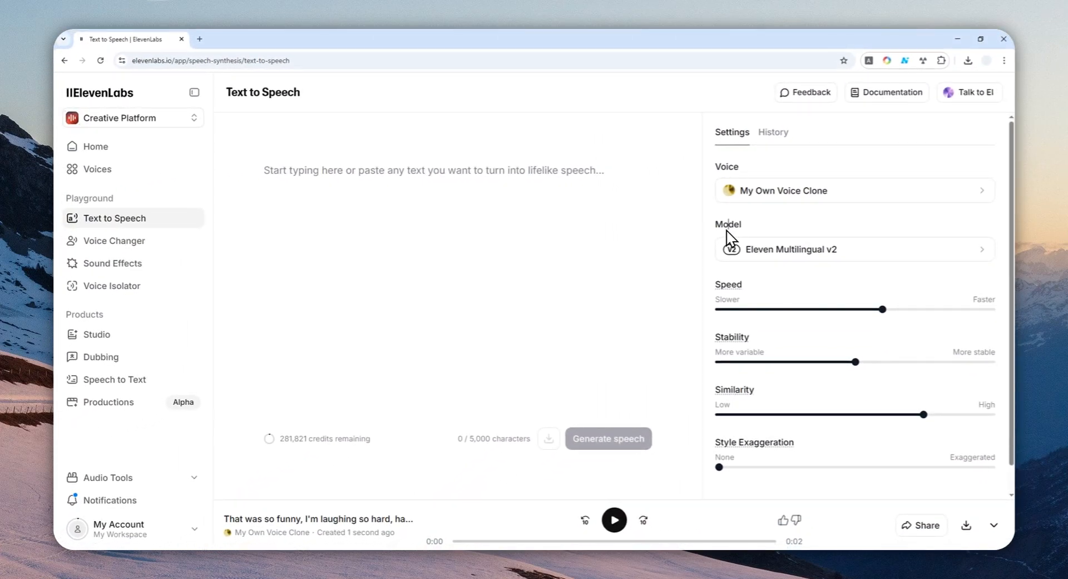
mouse_move(615, 240)
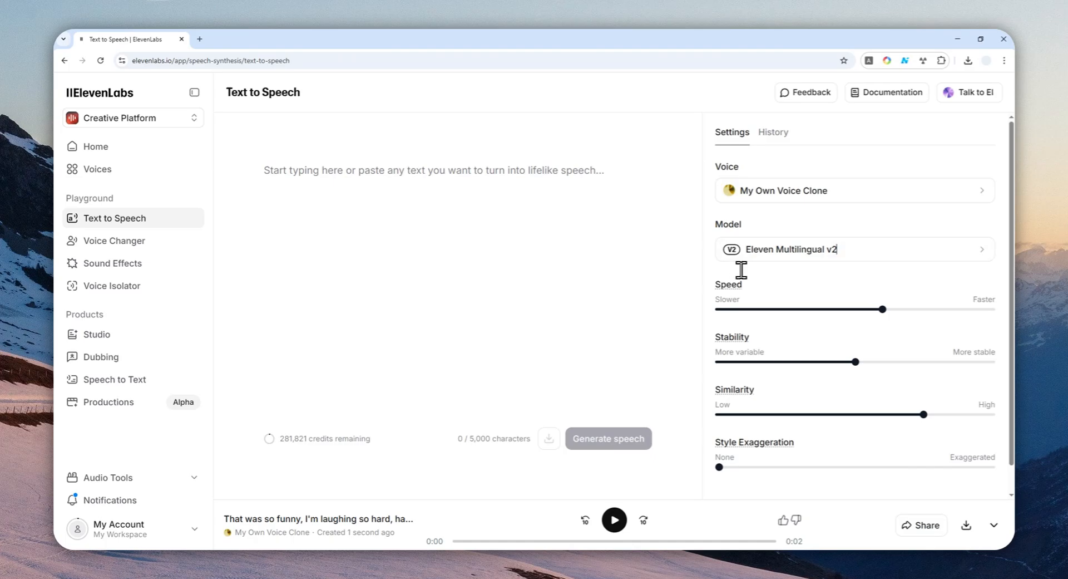
- Paste 'That was so funny, I'm laughing so hard, hahaha!' and select its opening words
right_click(434, 170)
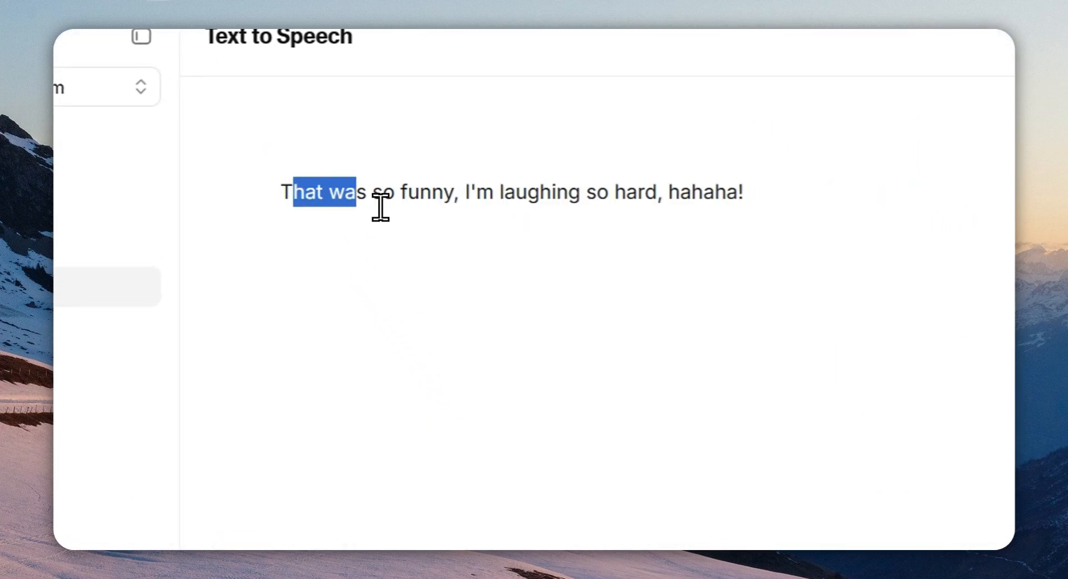
left_click_drag(378, 208, 701, 208)
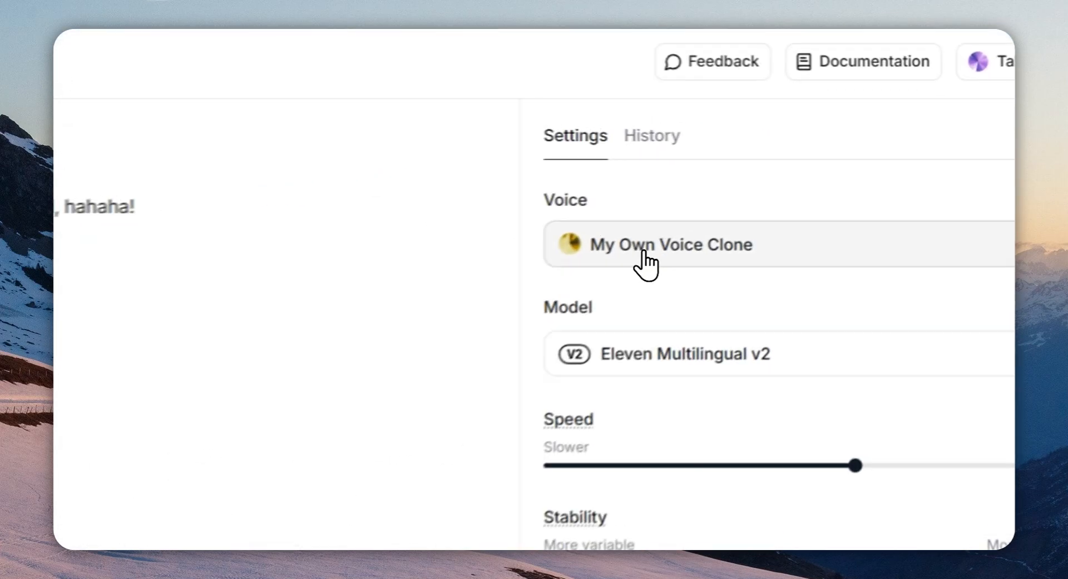
- Pick Adam from the voice list, scrolling through Recently used and Default voices
left_click(671, 245)
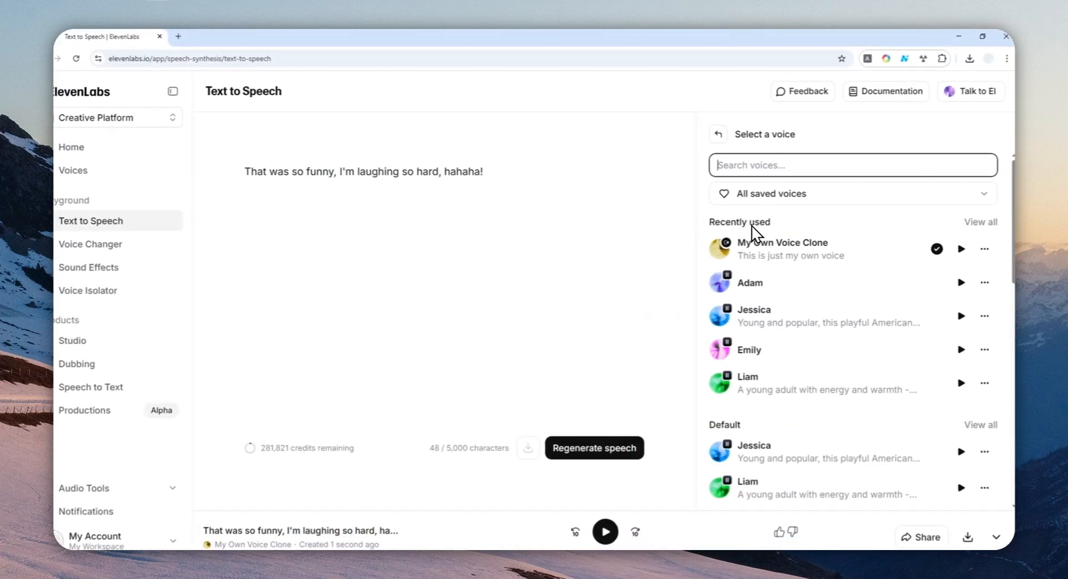
left_click(603, 531)
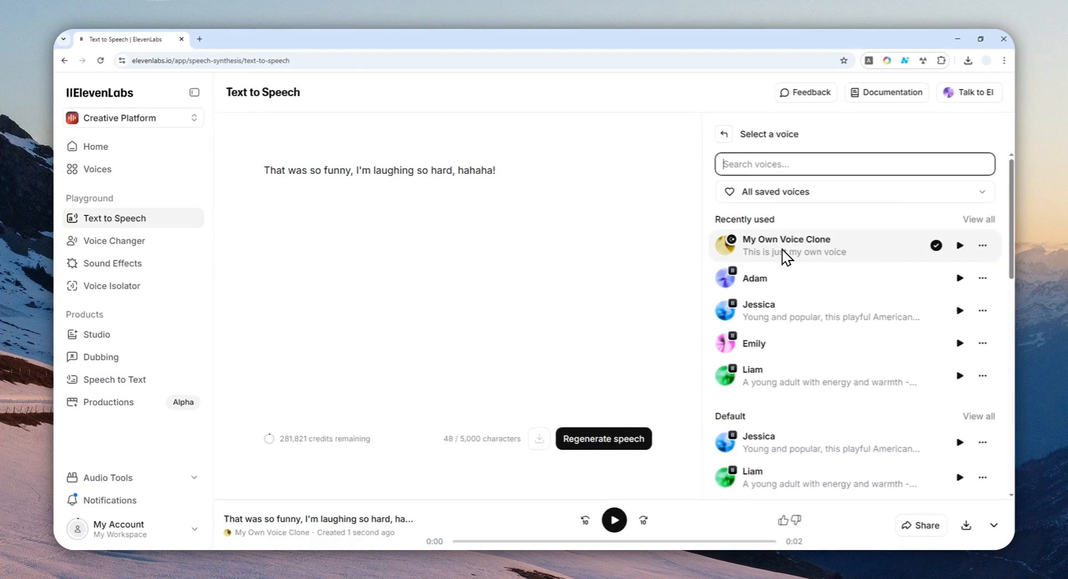
mouse_move(783, 282)
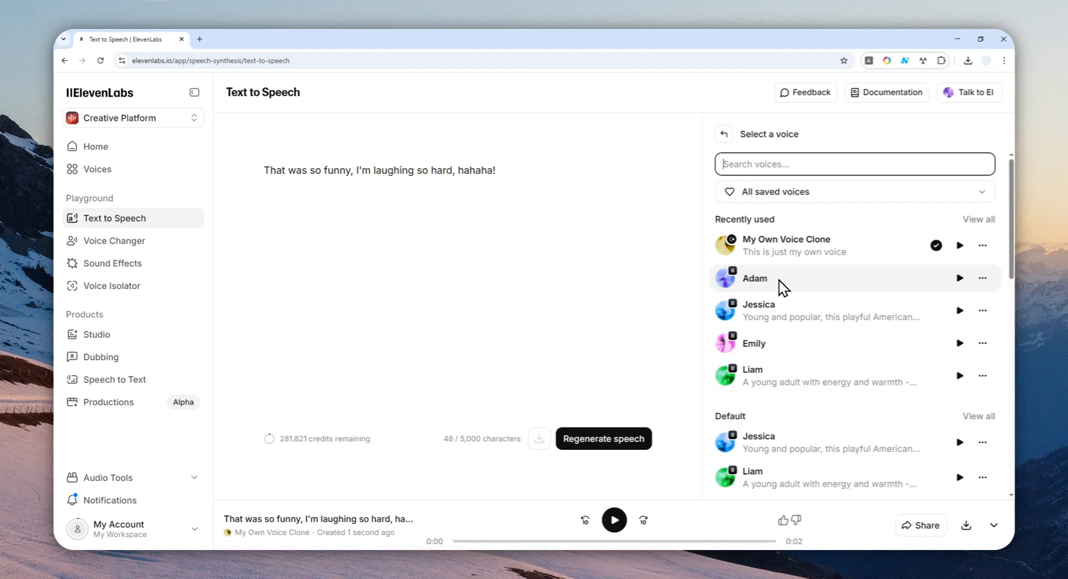
mouse_move(778, 295)
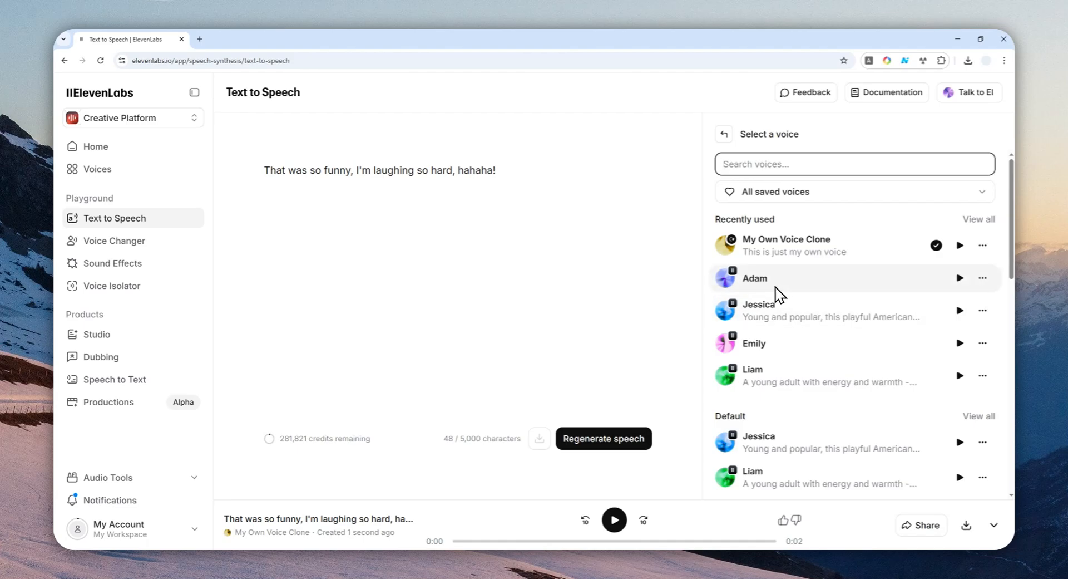
scroll("down", 3)
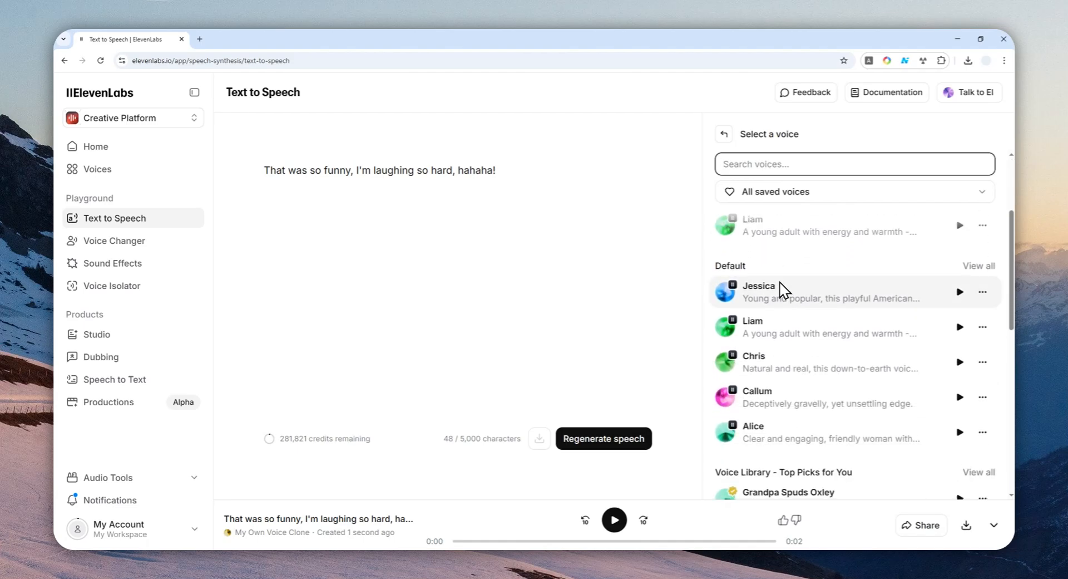
mouse_move(822, 303)
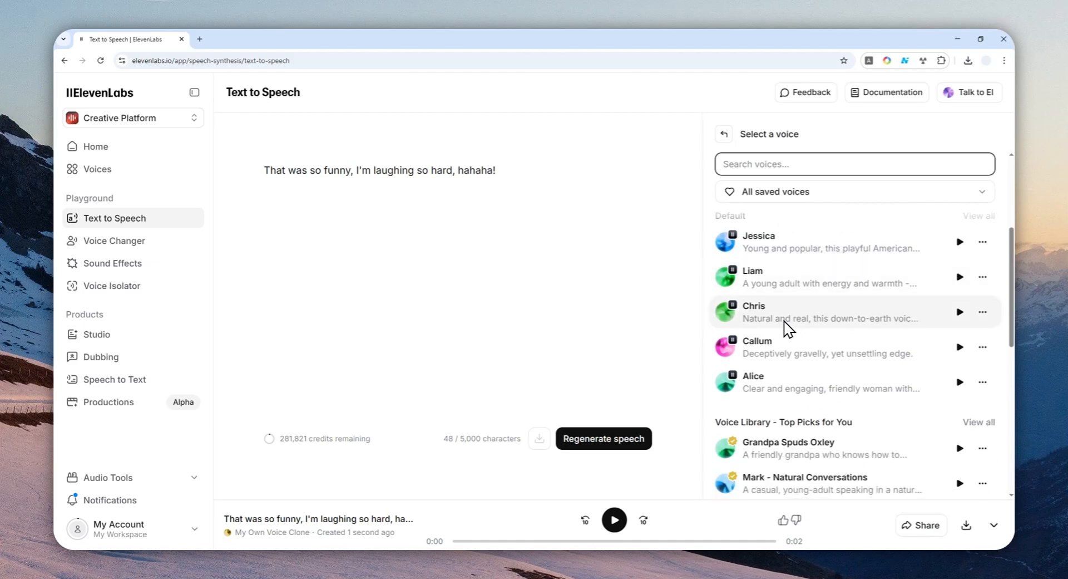
scroll("down", 3)
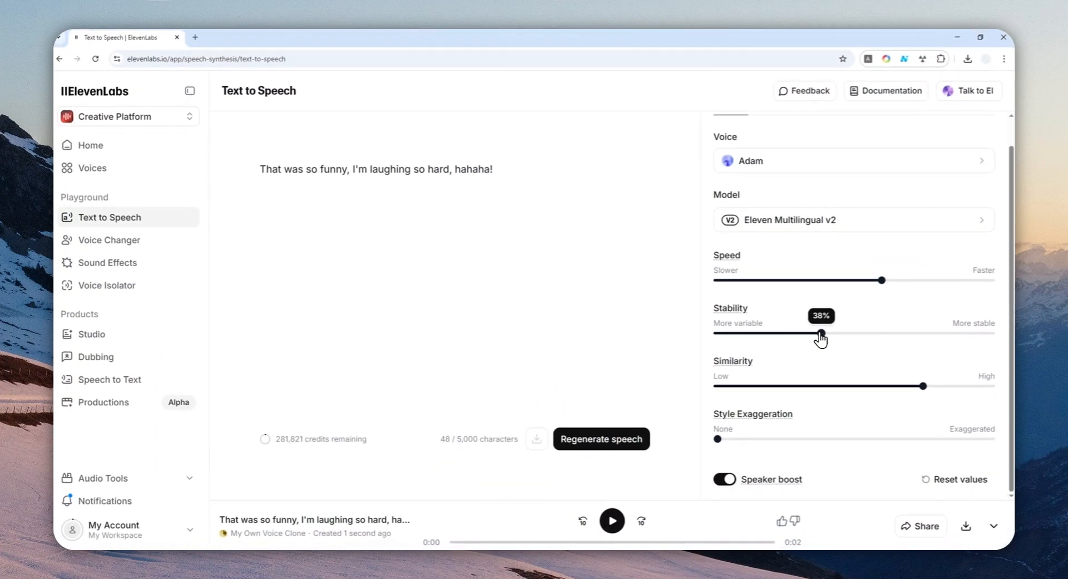
- Nudge Stability up and regenerate the laughing line in Adam's voice, playing the clip
left_click_drag(821, 334, 852, 334)
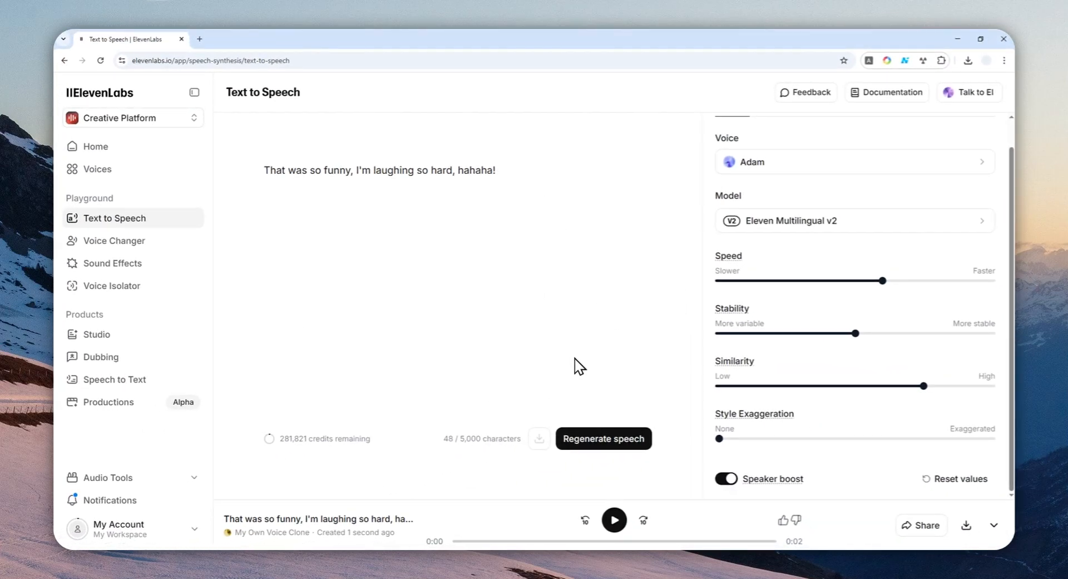
mouse_move(603, 437)
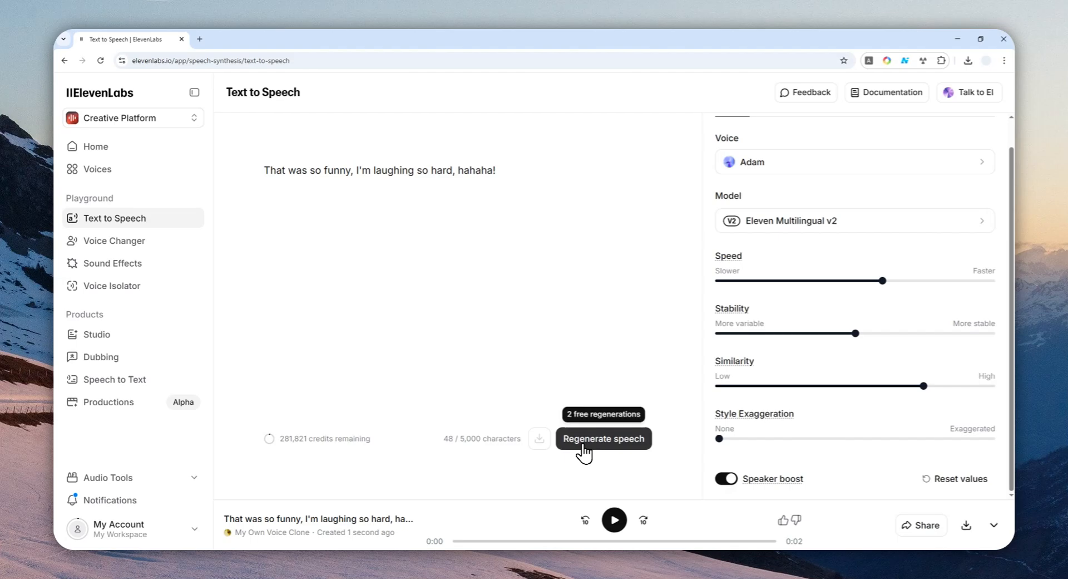
left_click(604, 438)
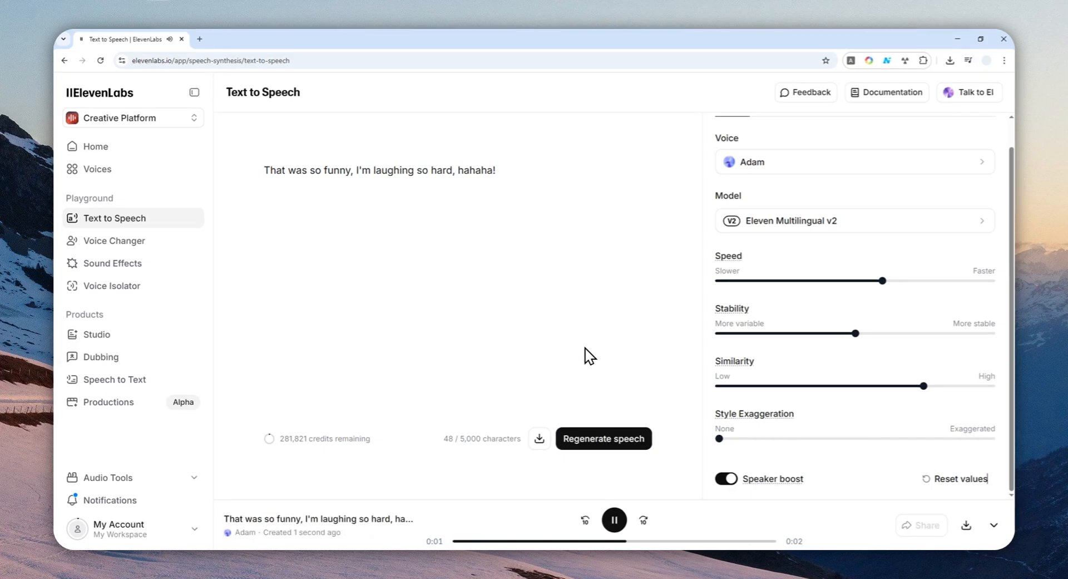
left_click(613, 519)
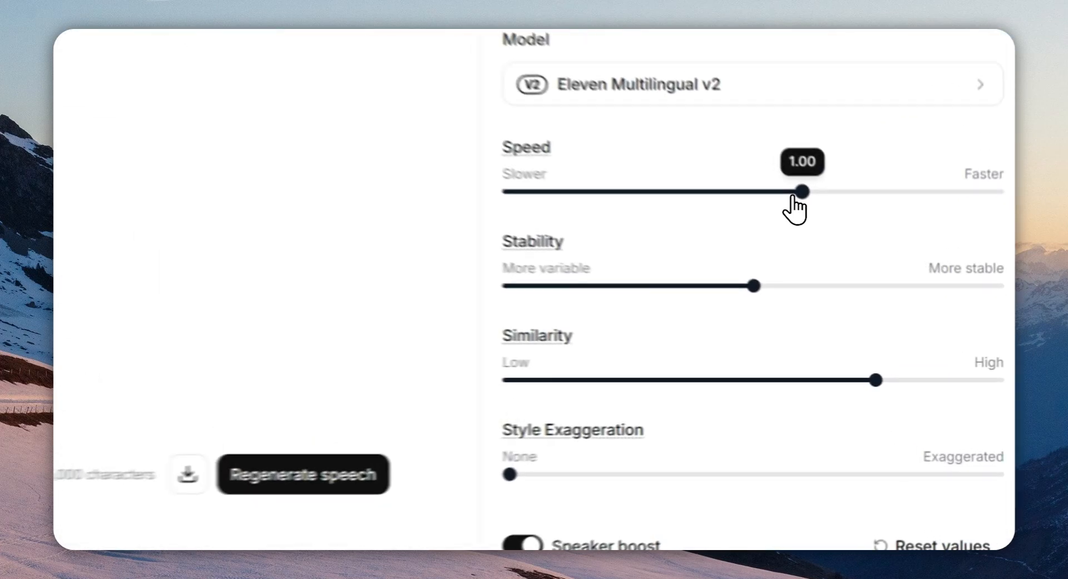
- Slow the speech slightly and generate another Adam take of the laughing line
left_click_drag(807, 191, 725, 166)
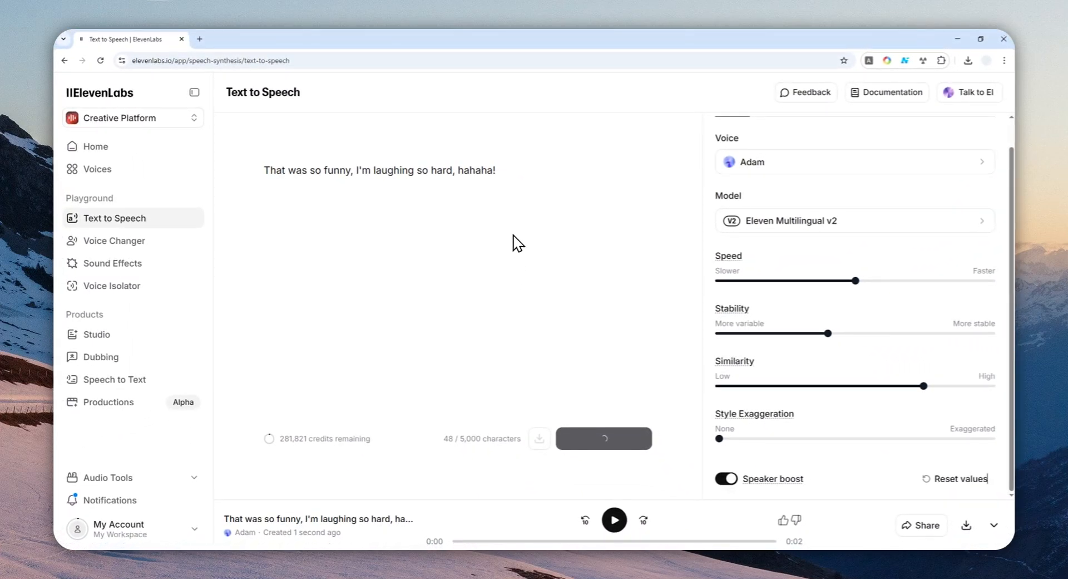
left_click(613, 519)
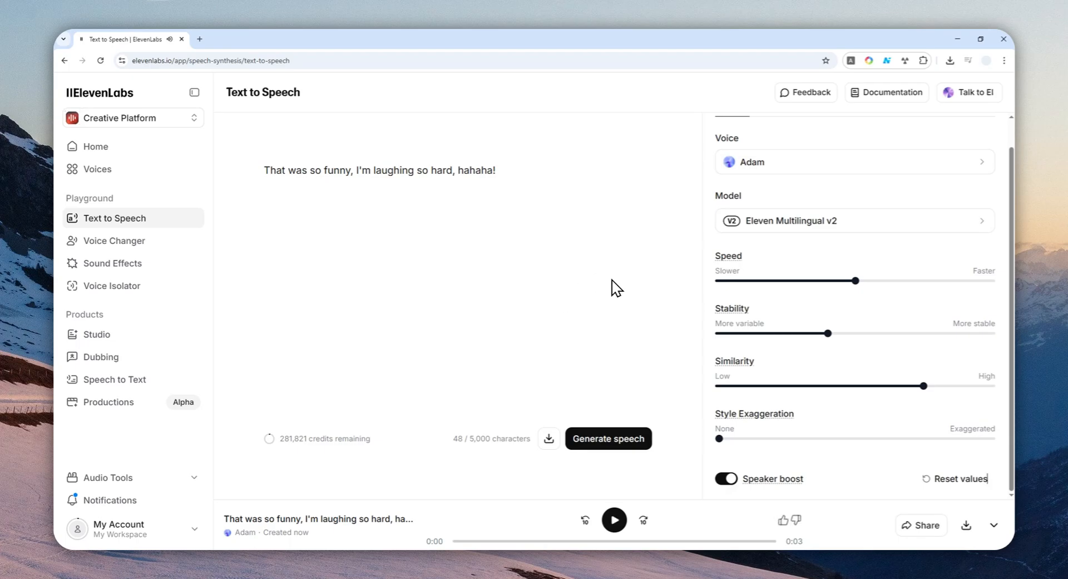
mouse_move(664, 316)
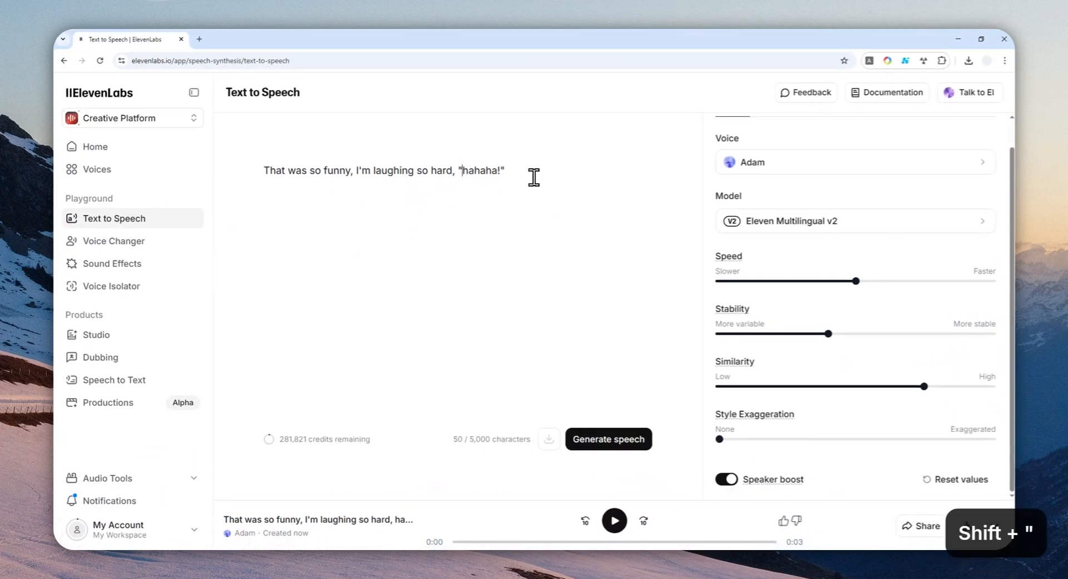
double_click(479, 170)
type("HAHAHA")
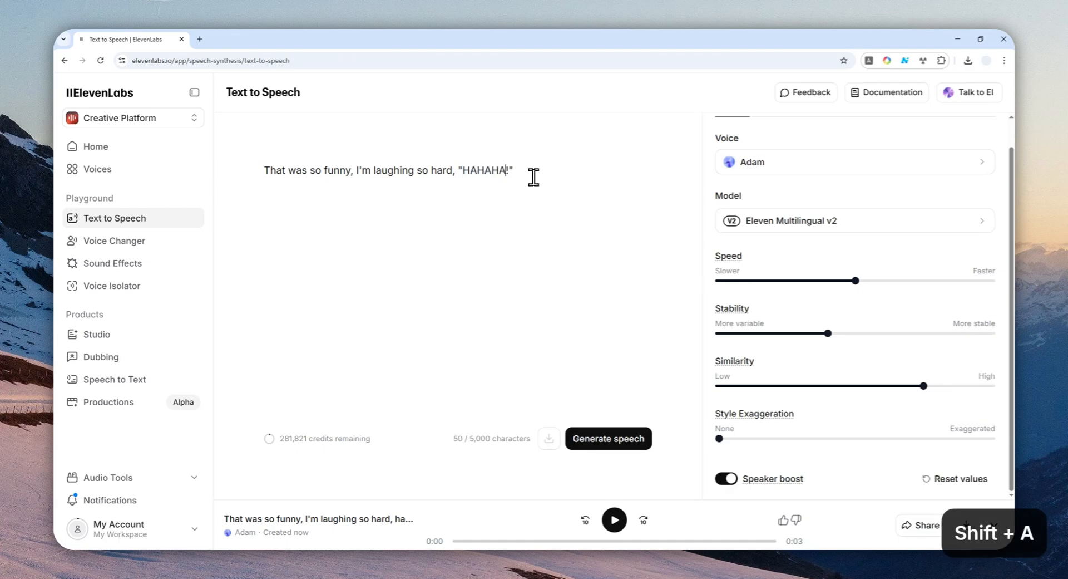
key("shift+Left")
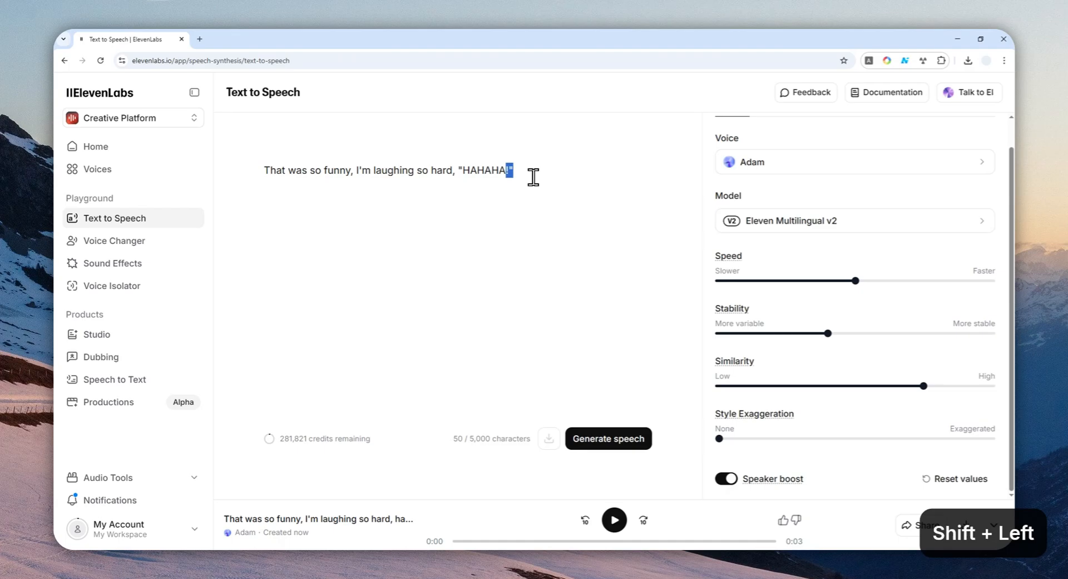
key("shift+Left")
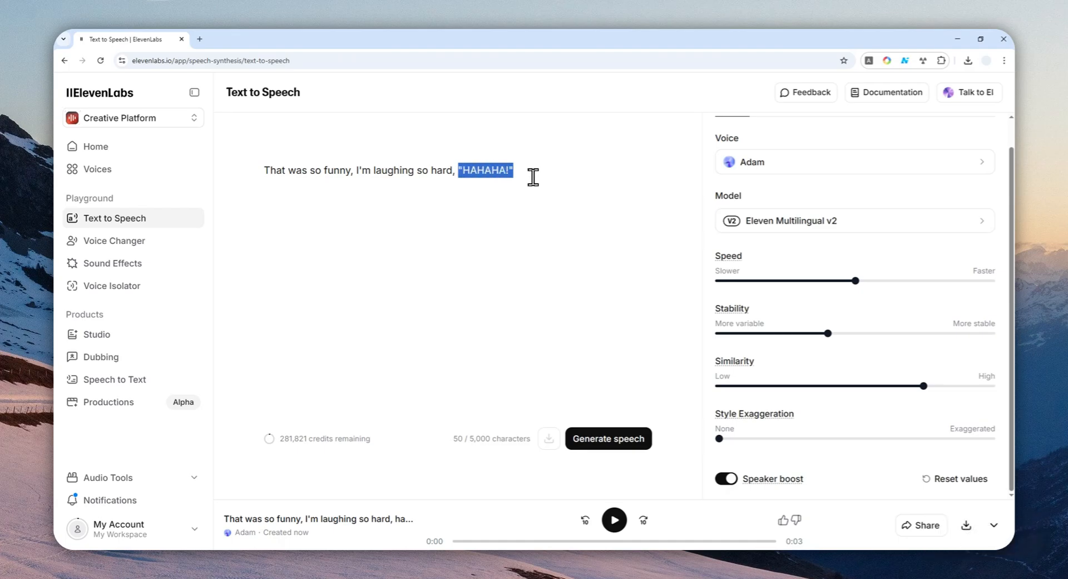
mouse_move(589, 259)
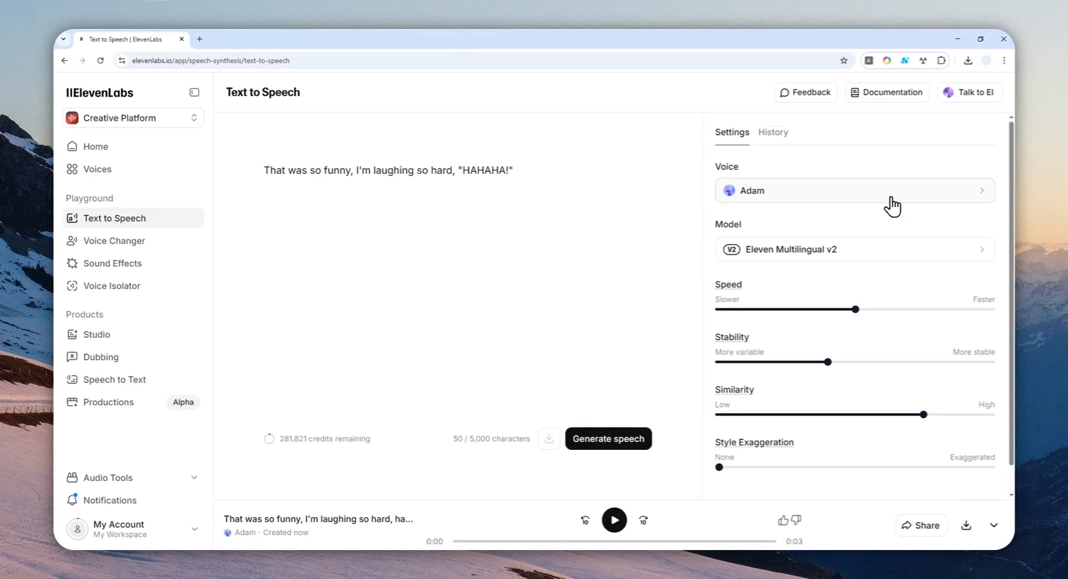
- Generate the laughing line with Jessica, stop playback, and open the model choices for Eleven v3
left_click(853, 191)
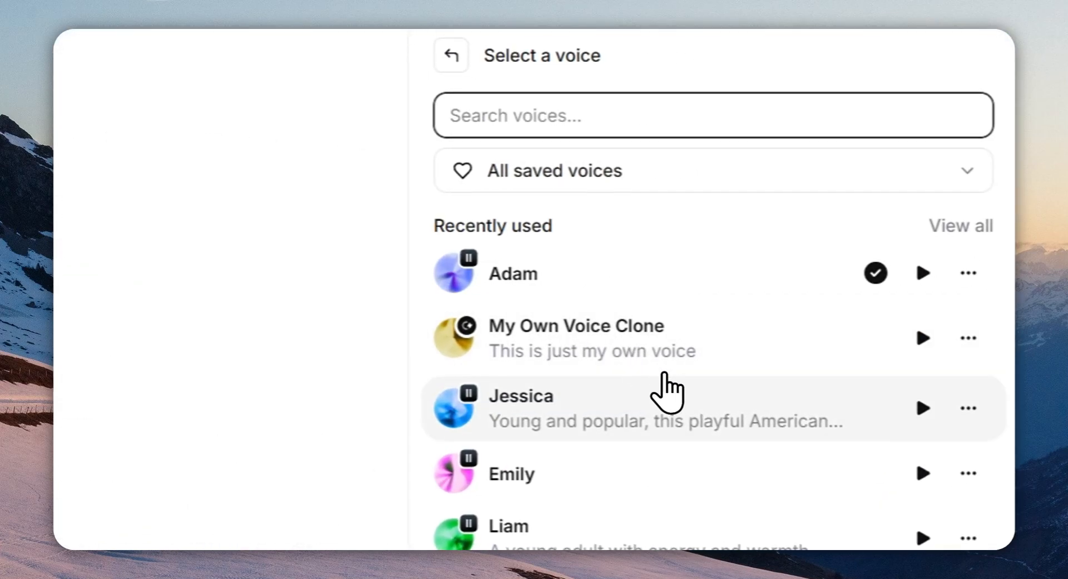
left_click(521, 407)
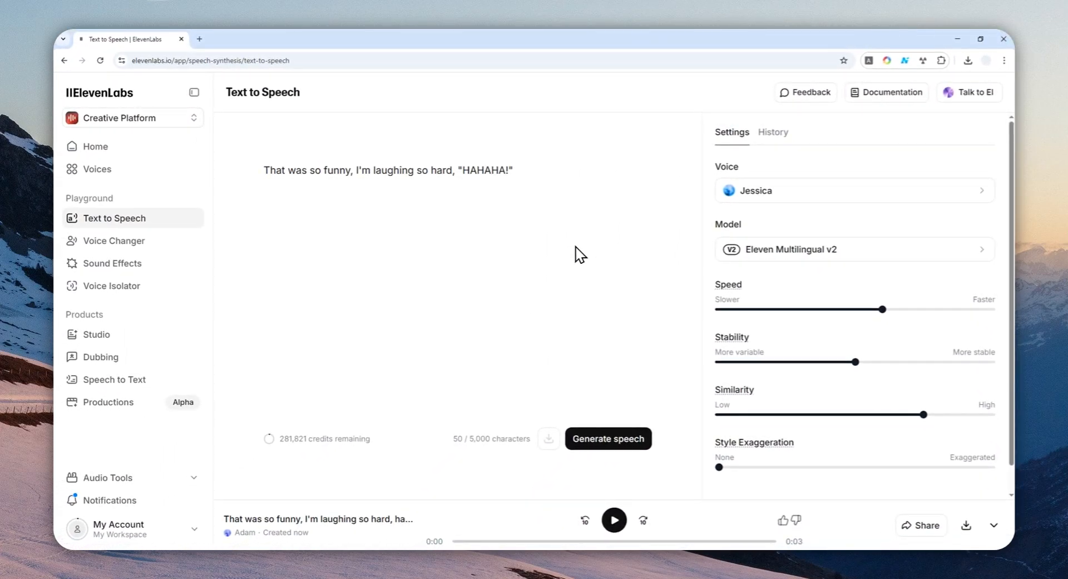
mouse_move(638, 239)
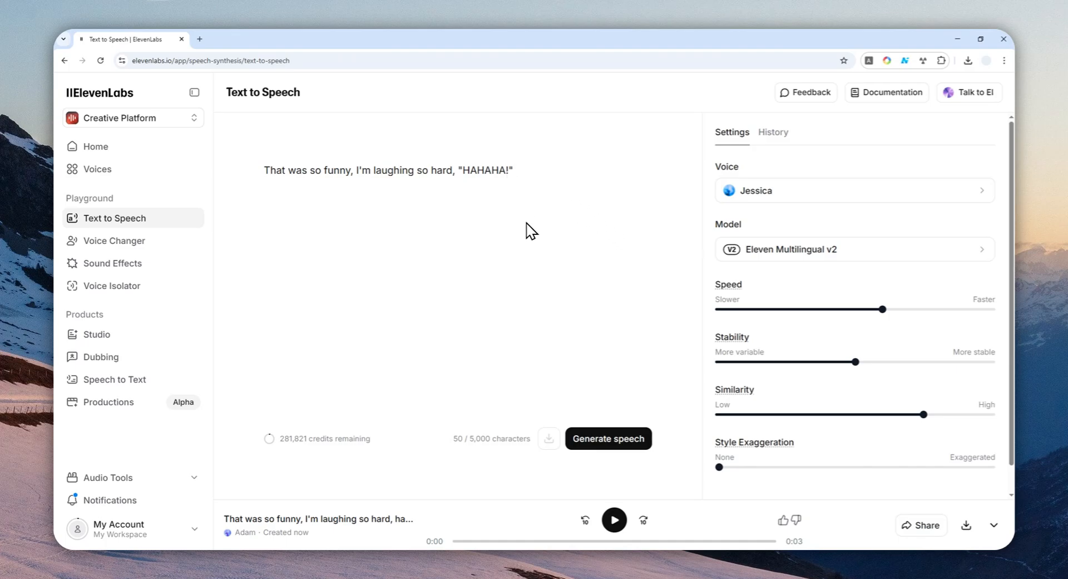
mouse_move(579, 418)
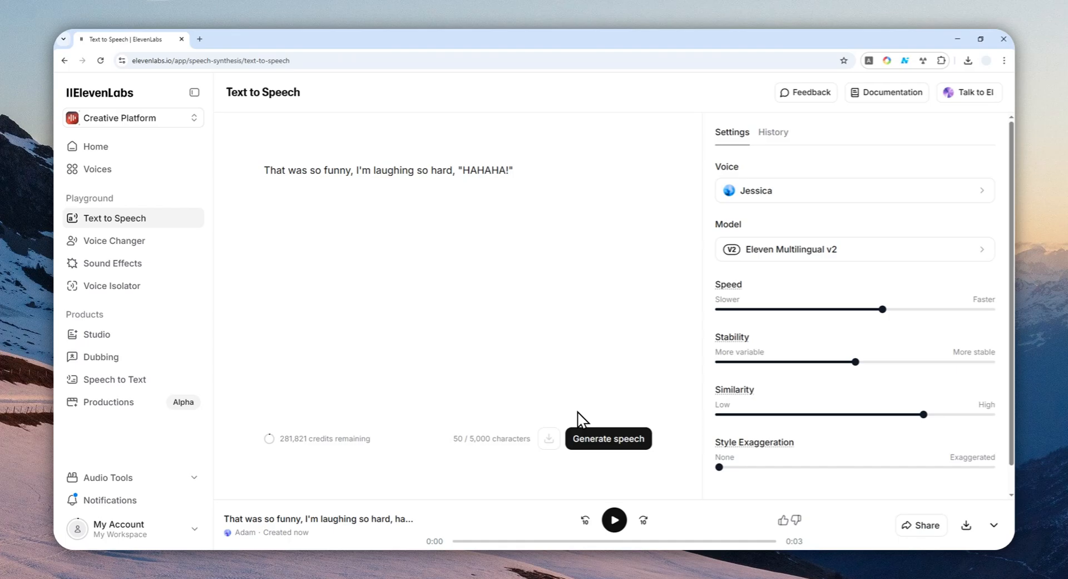
left_click(607, 438)
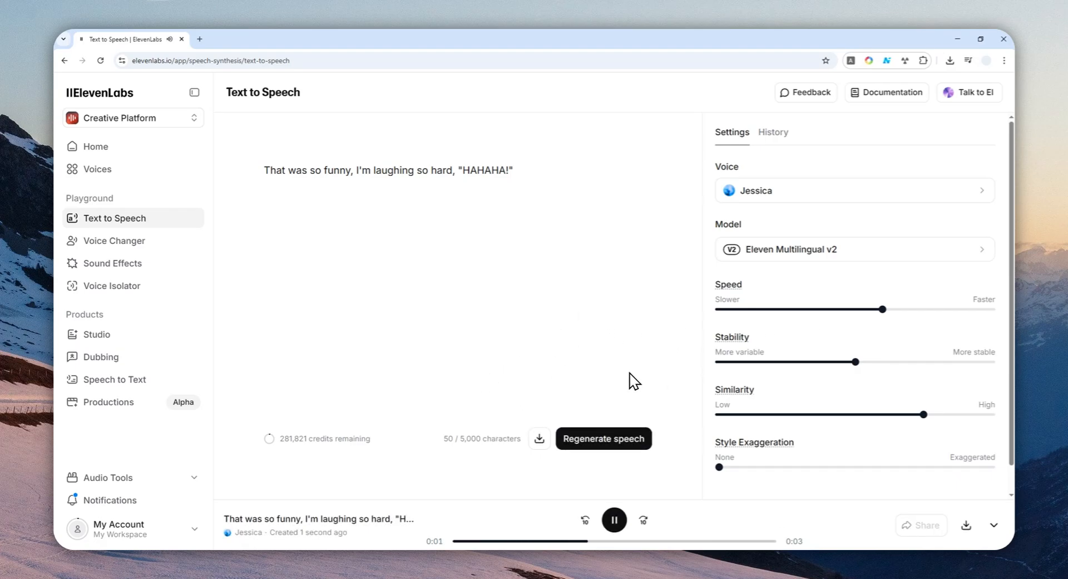
left_click(613, 519)
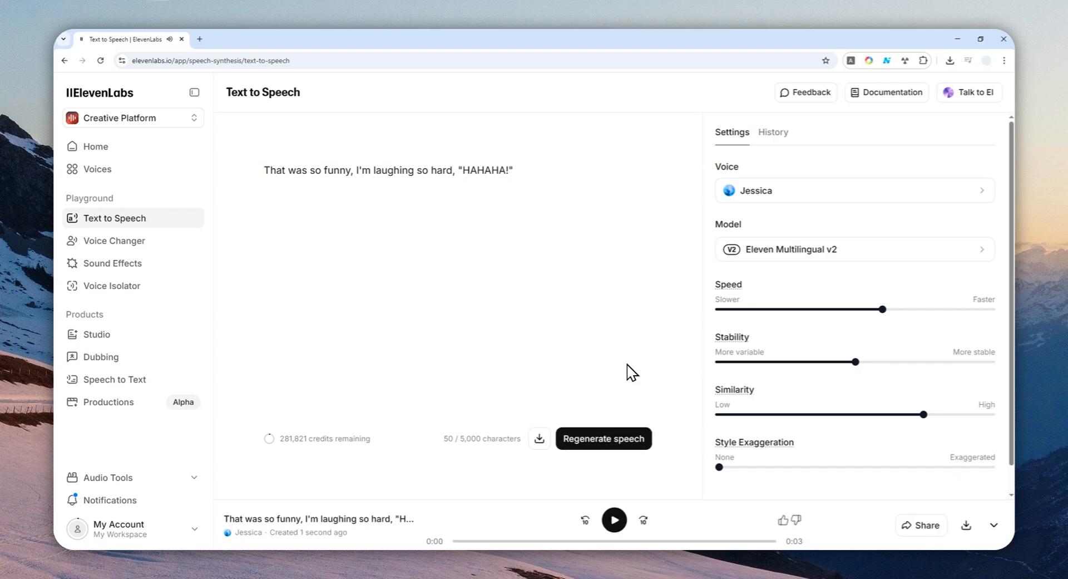
mouse_move(643, 321)
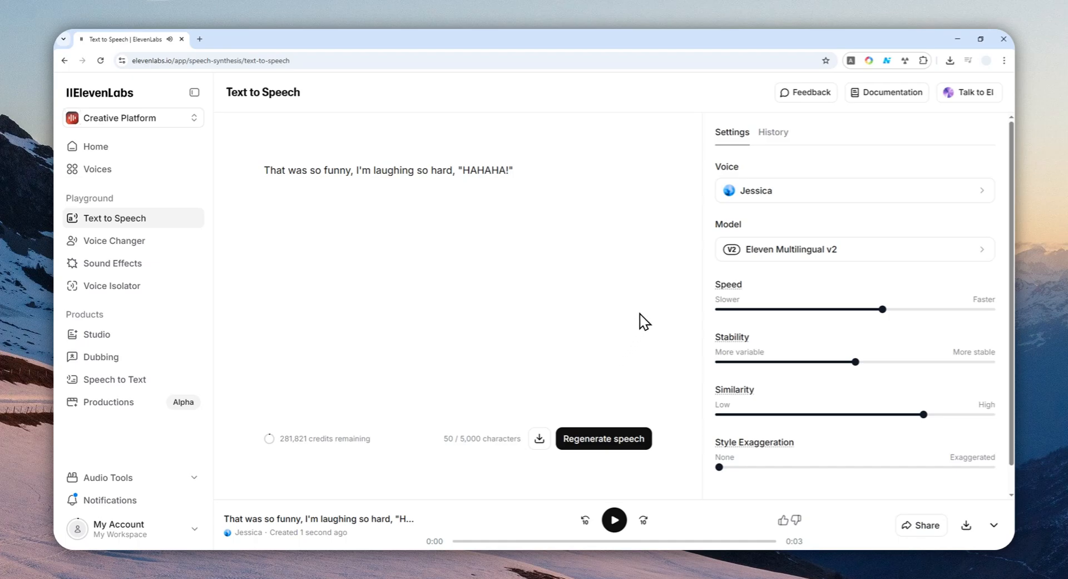
mouse_move(683, 243)
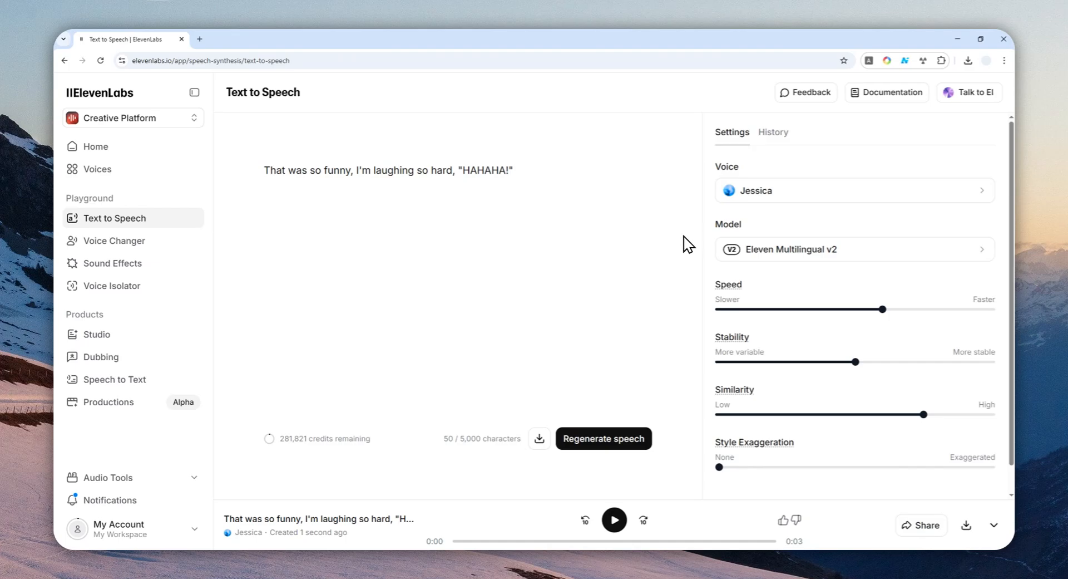
mouse_move(682, 275)
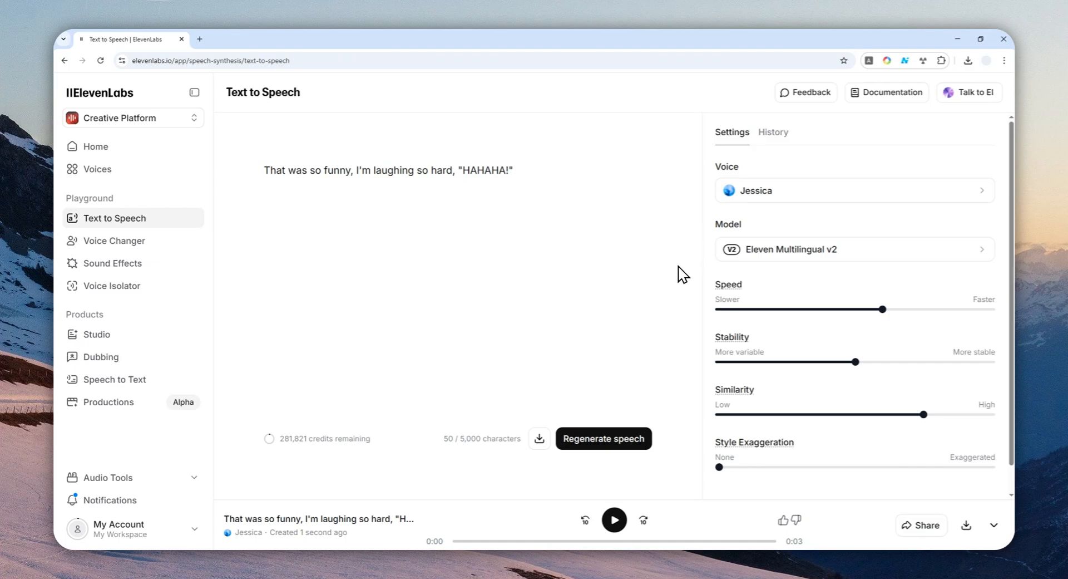
mouse_move(596, 249)
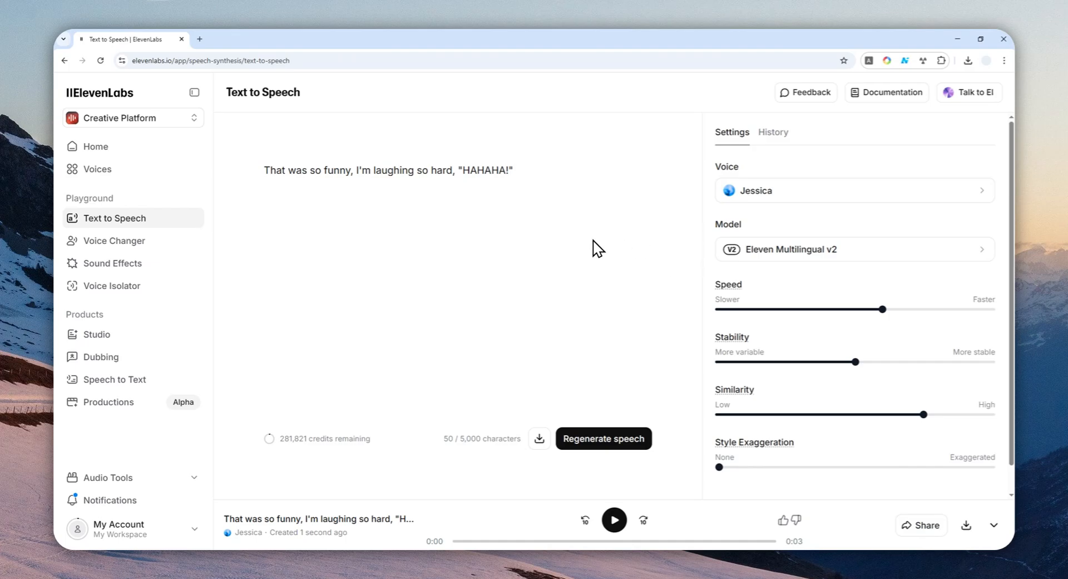
mouse_move(604, 259)
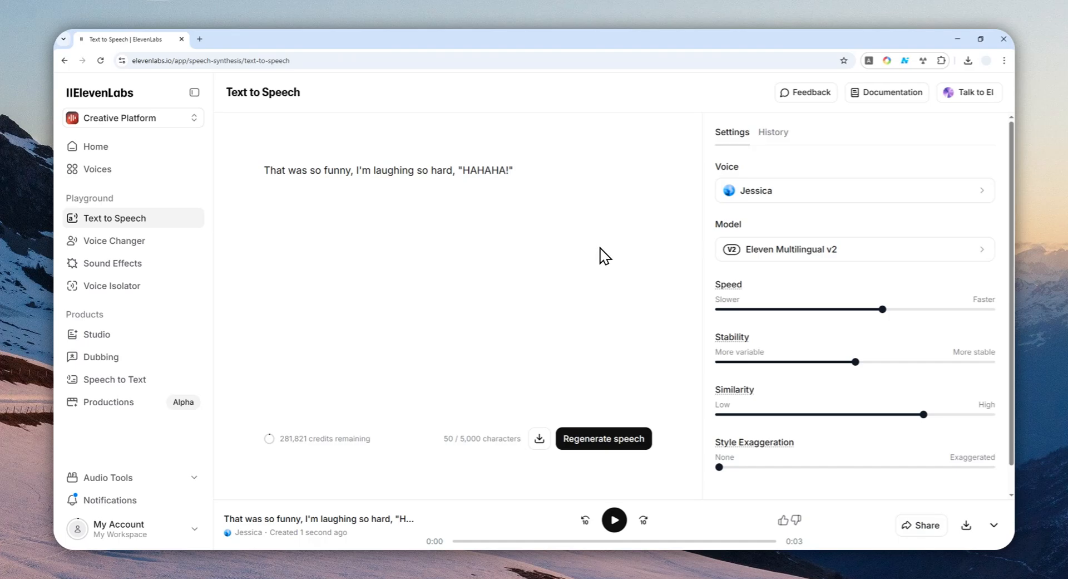
mouse_move(606, 257)
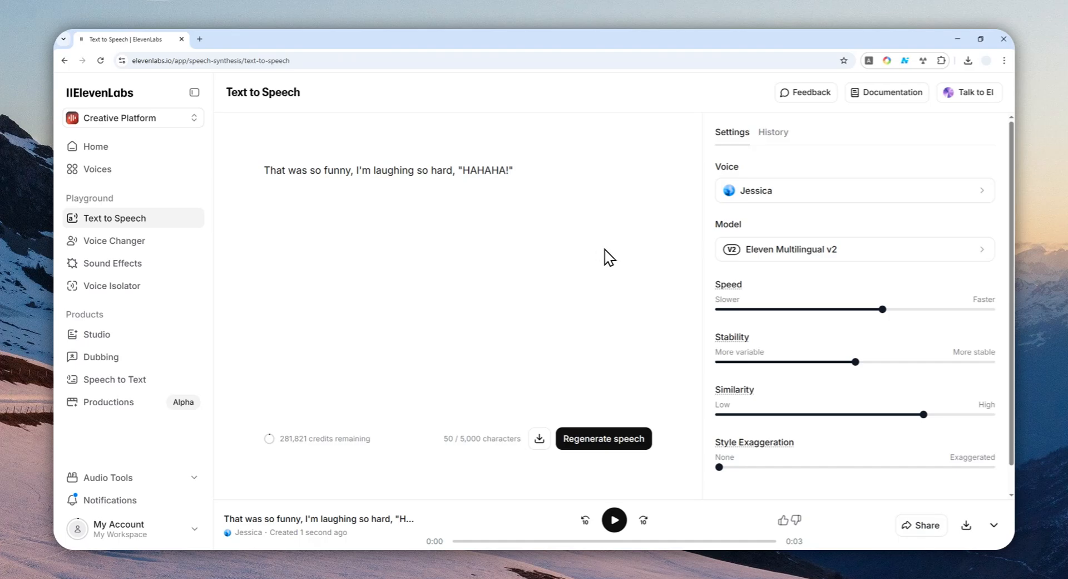
left_click(853, 249)
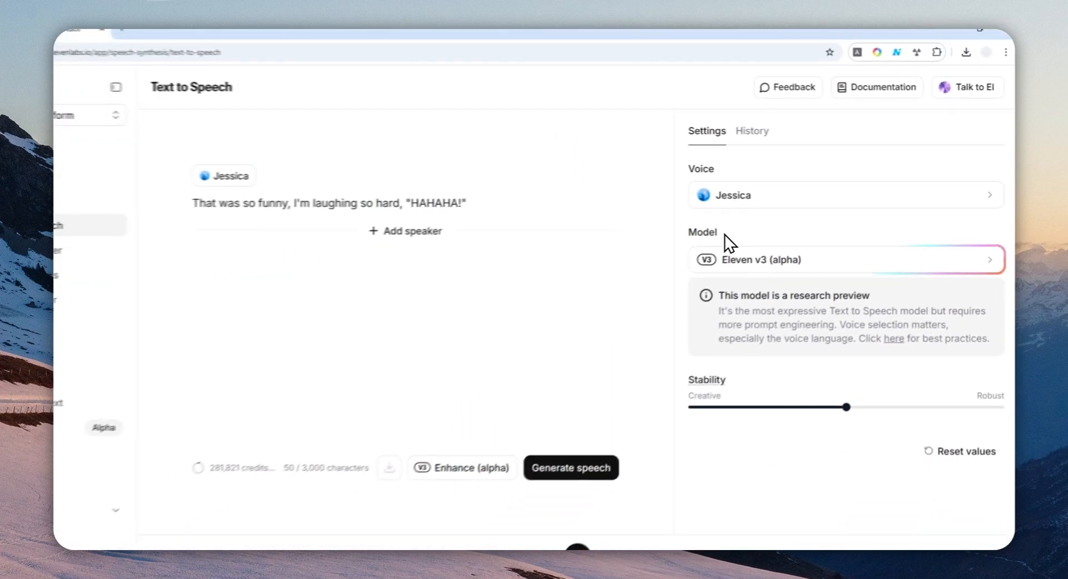
left_click(570, 467)
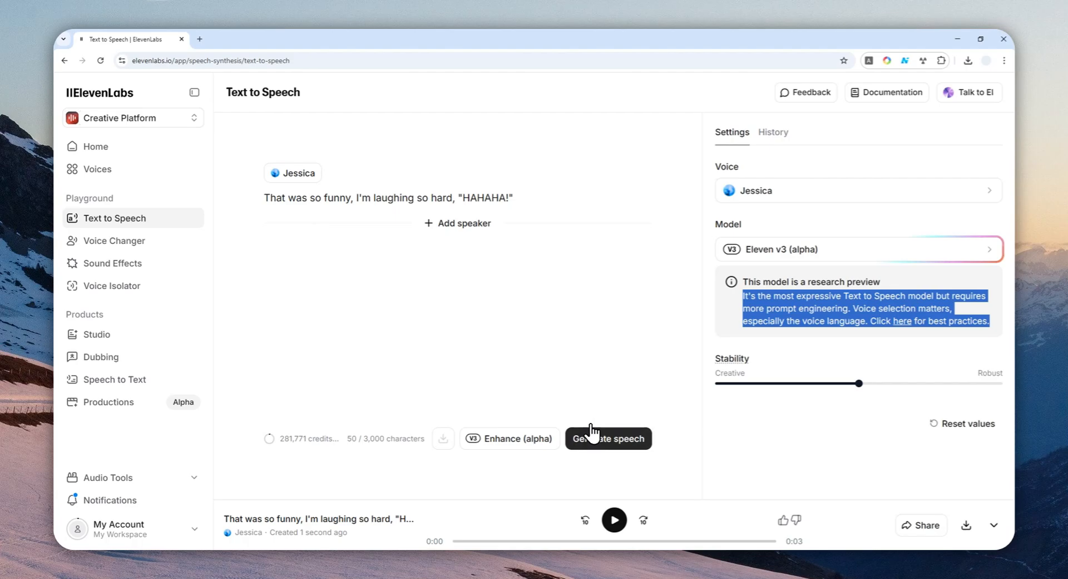
- Generate two Eleven v3 Jessica takes, play Generation 1, then stop Generation 2
left_click(607, 438)
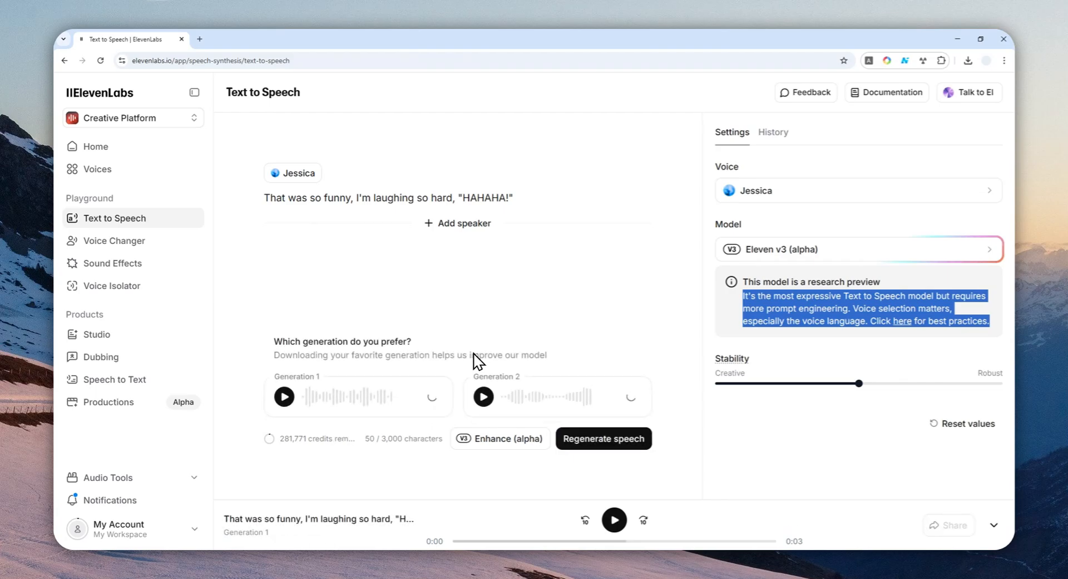
left_click(284, 396)
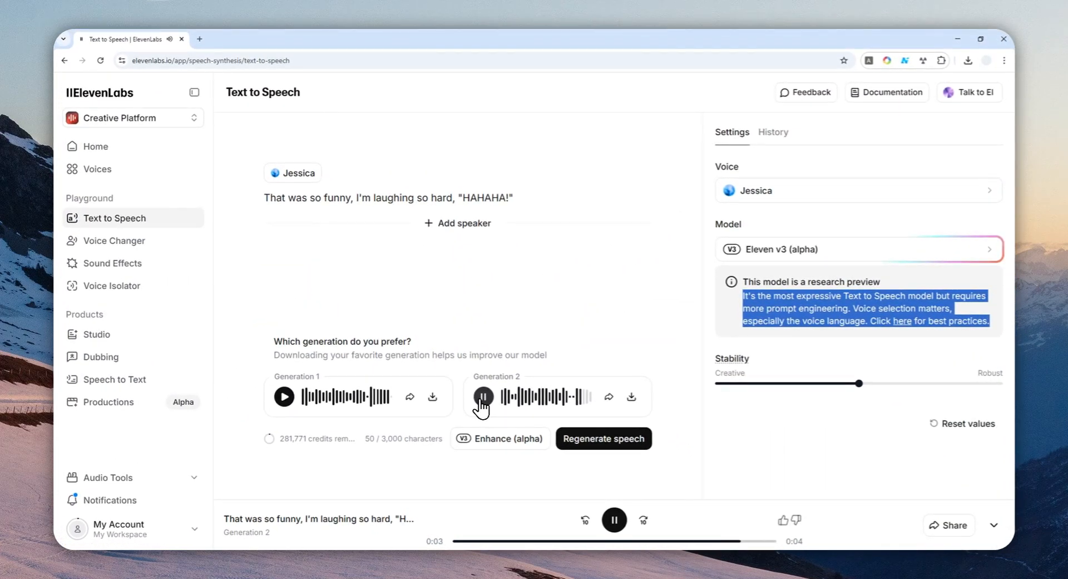
left_click(483, 396)
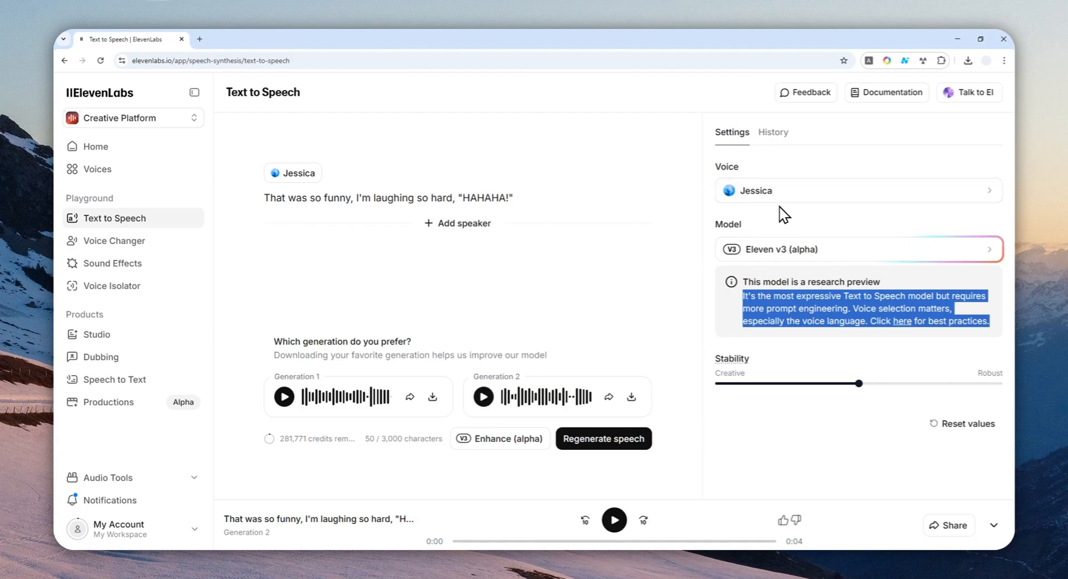
mouse_move(741, 247)
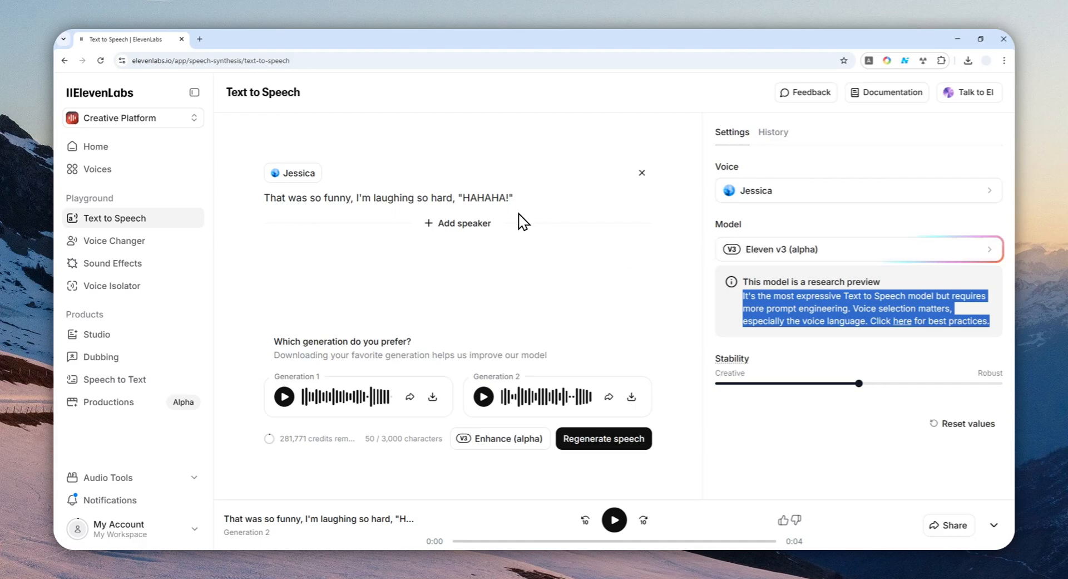
mouse_move(527, 204)
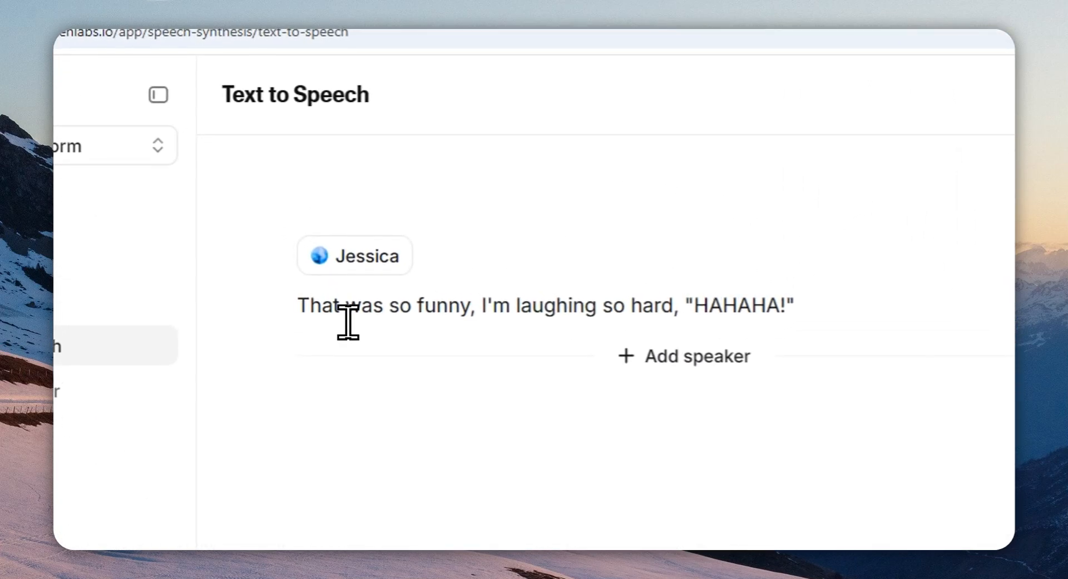
mouse_move(707, 321)
type("[] ")
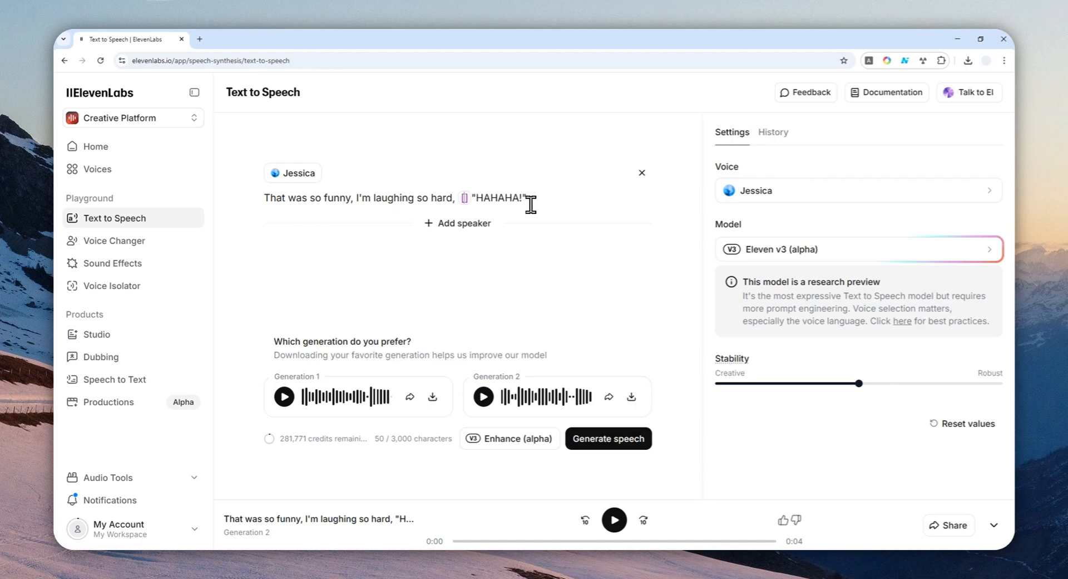
- Type [laugh], delete the quotation marks around HAHAHA!, and cut a selected word from the script
type("[laugh]")
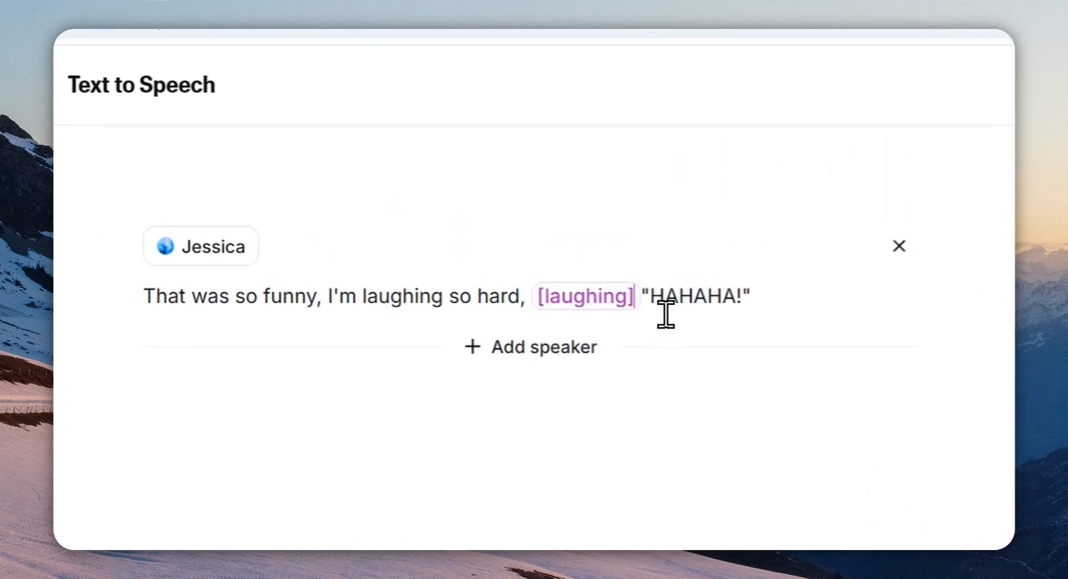
key("Backspace")
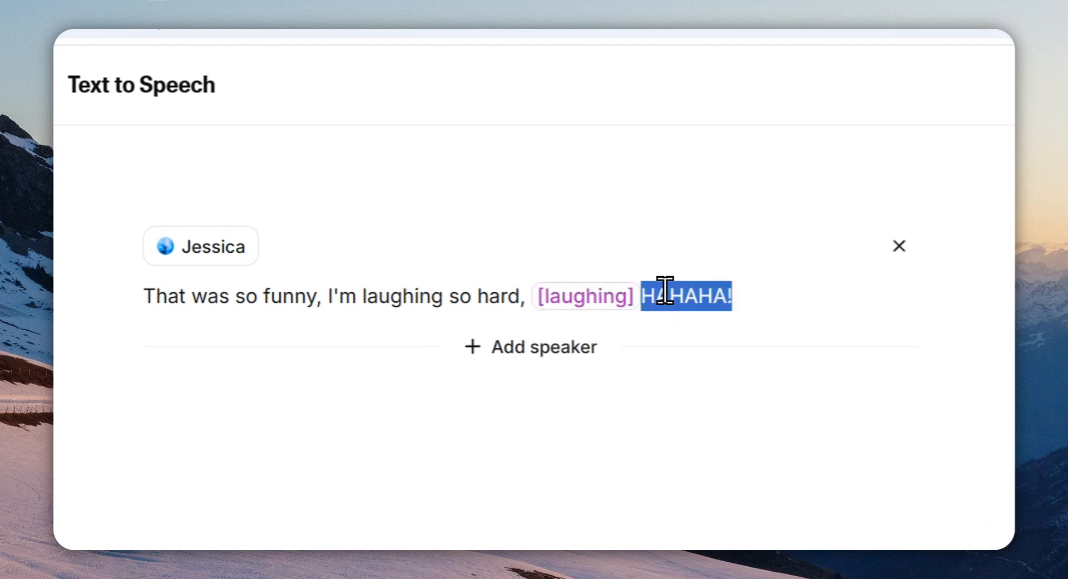
left_click(664, 296)
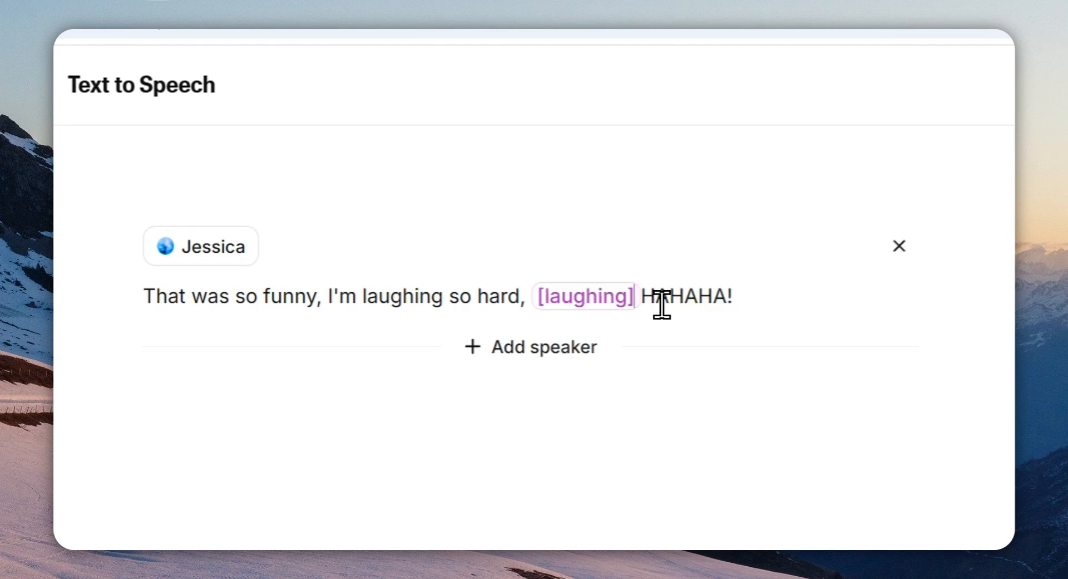
double_click(582, 296)
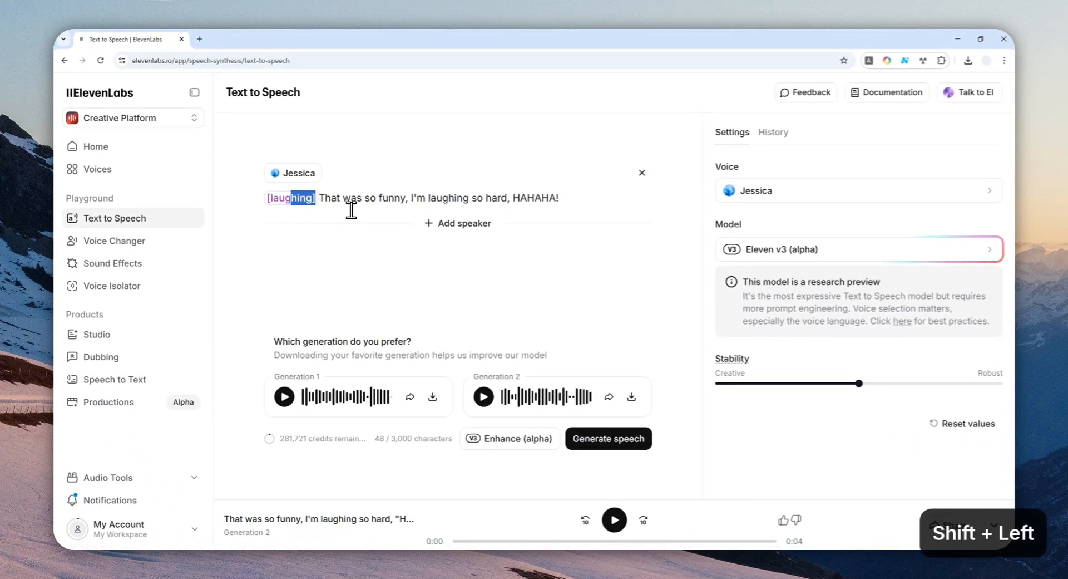
key("ctrl+x")
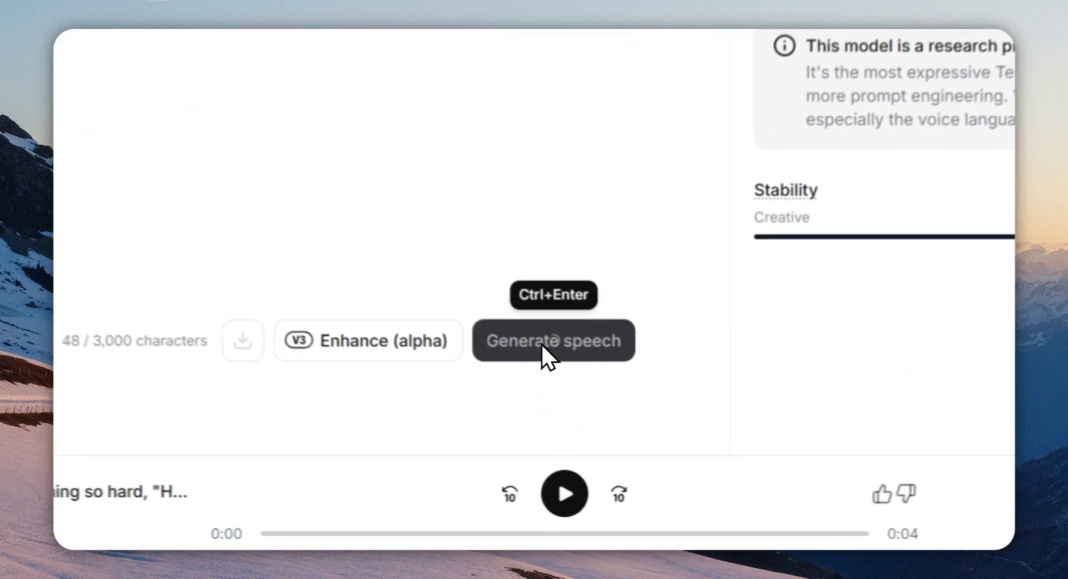
- Generate two takes of the revised [laughing] script, then play and stop Generation 2
left_click(552, 340)
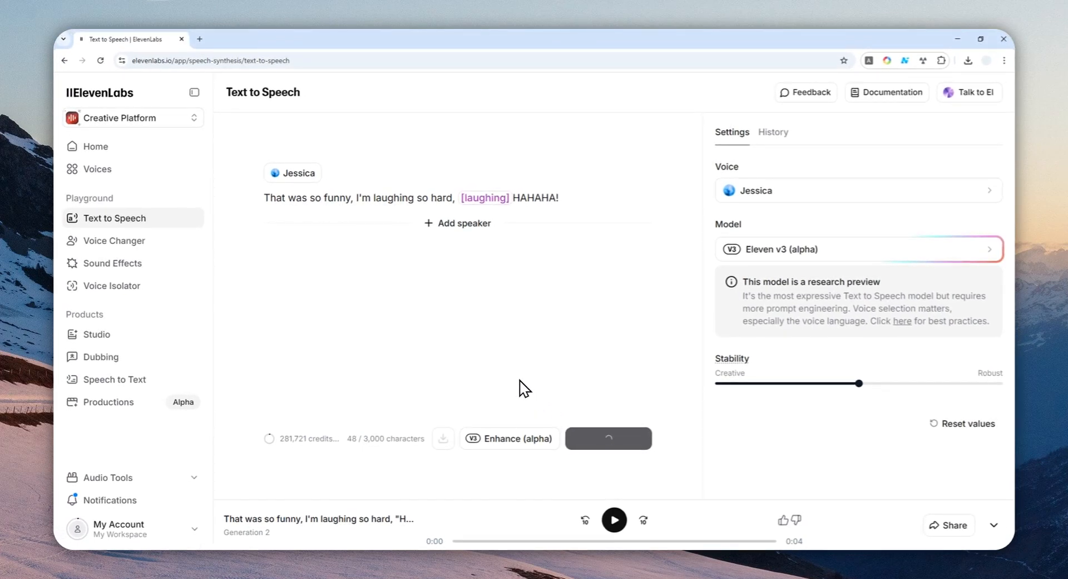
left_click(607, 437)
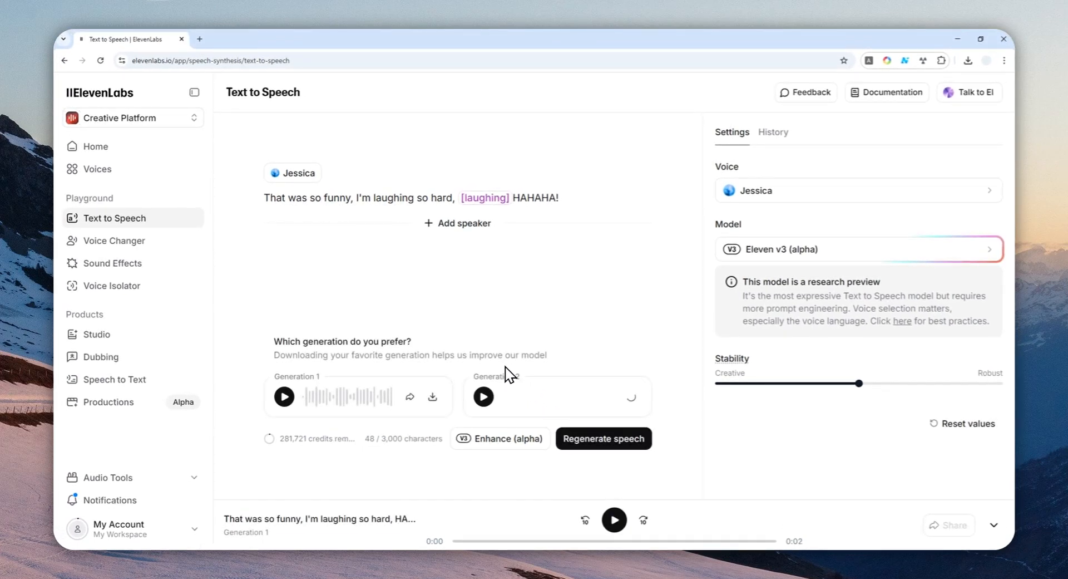
left_click(284, 396)
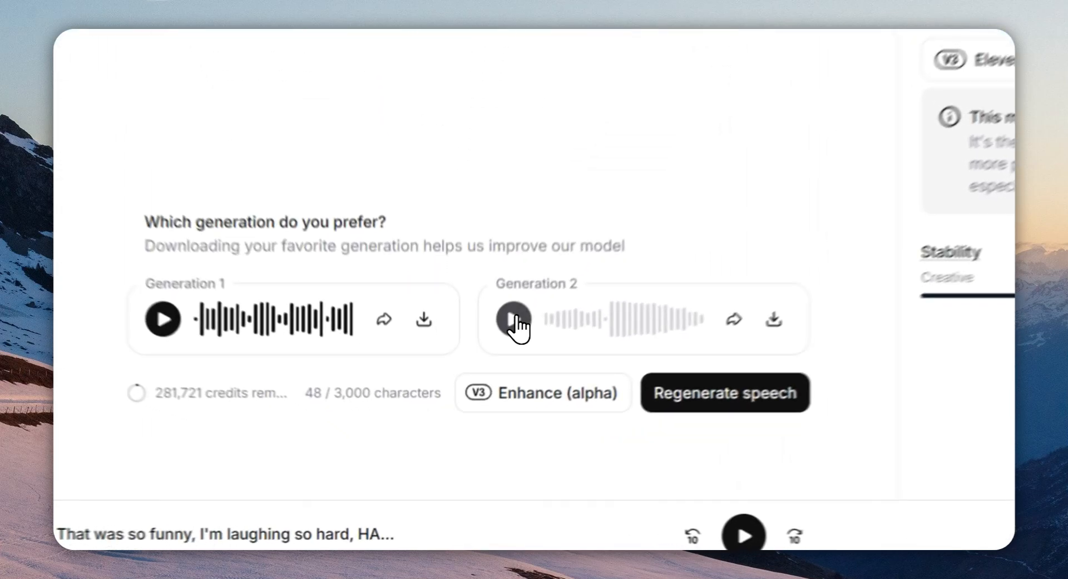
left_click(517, 318)
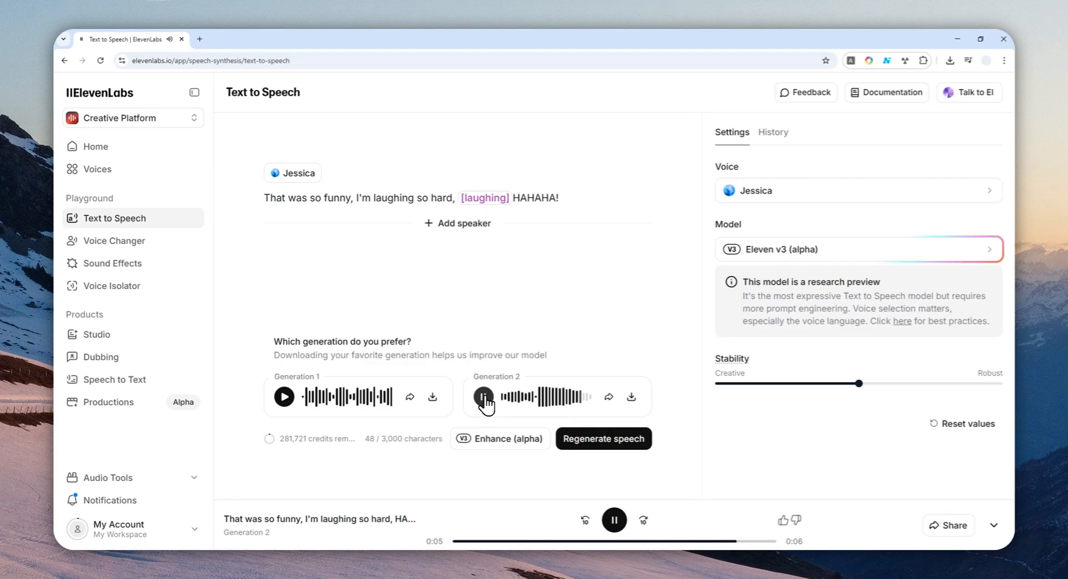
left_click(483, 396)
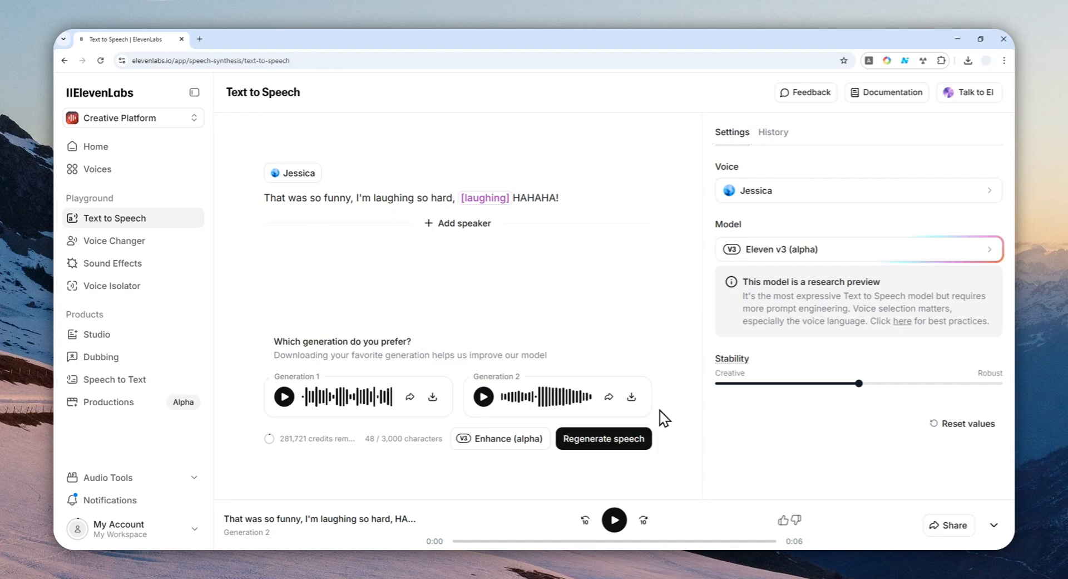
mouse_move(366, 392)
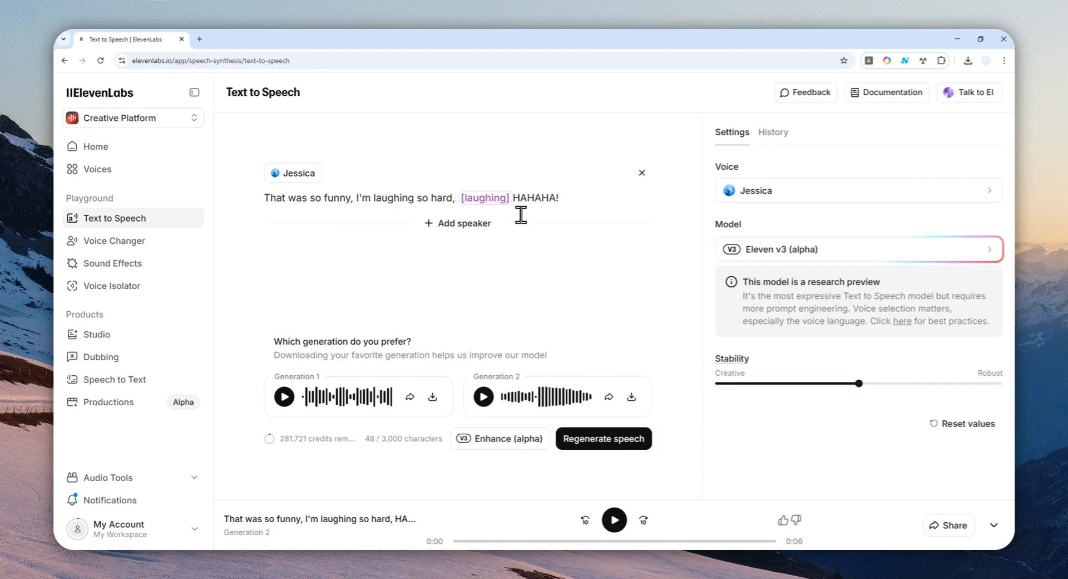
- Add a [chuckling] tag at the very start of the script
double_click(484, 198)
type("[")
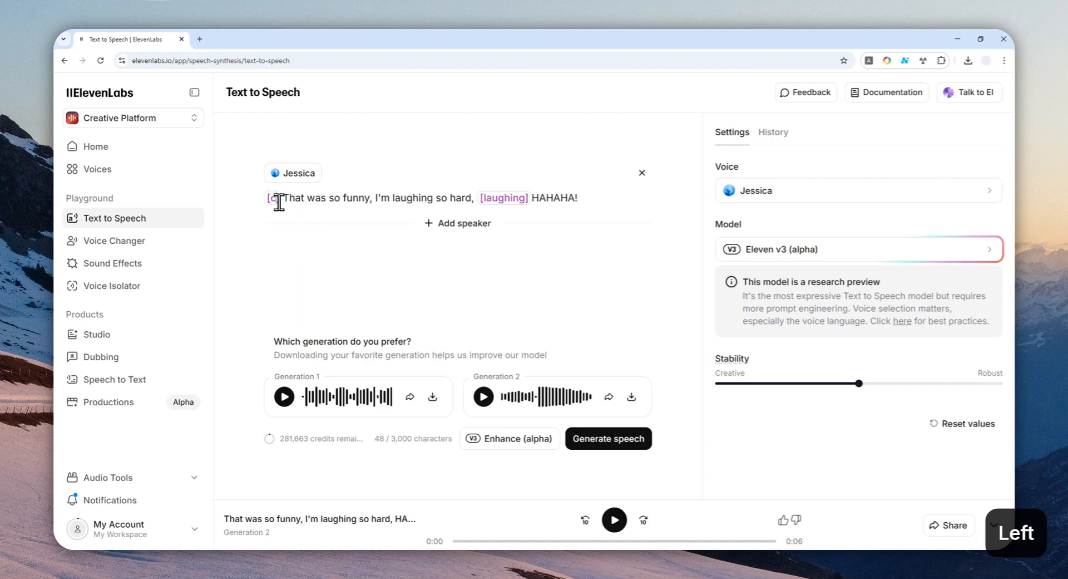
type("chuckling")
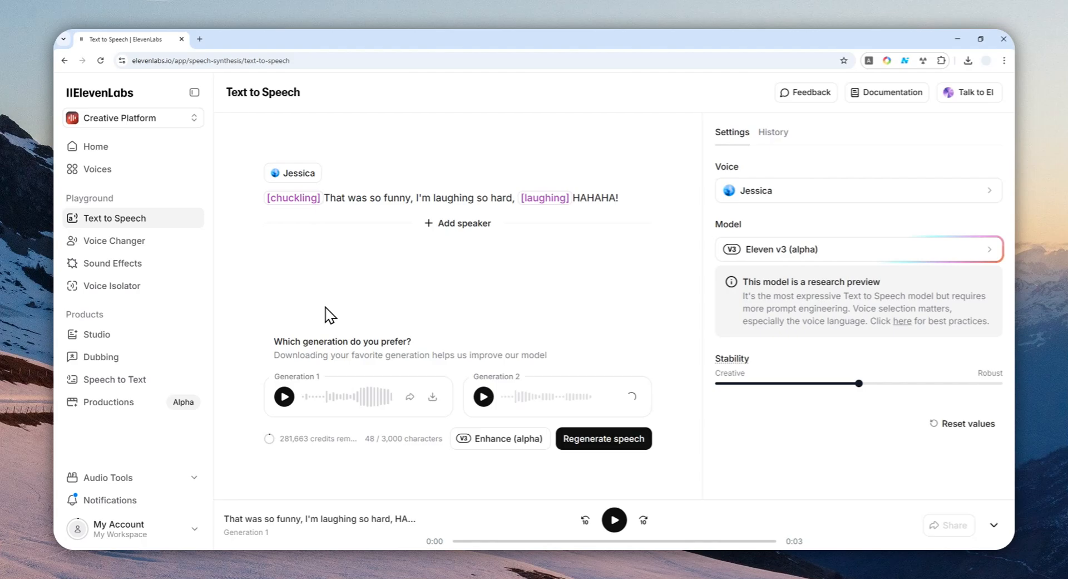
- Play the new Generation 1, then play and stop Generation 2 of the chuckling line
left_click(283, 396)
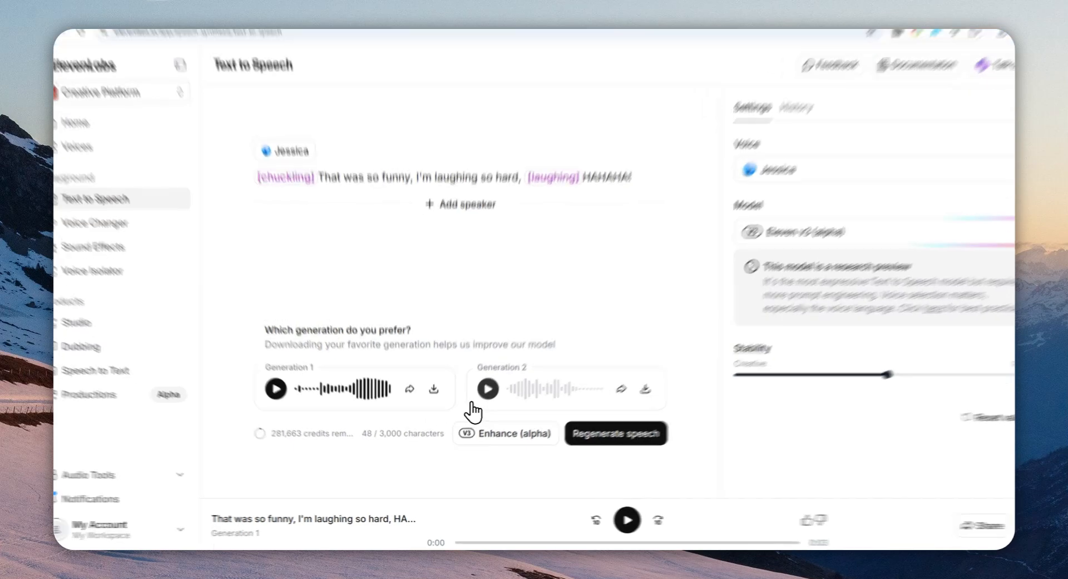
left_click(488, 388)
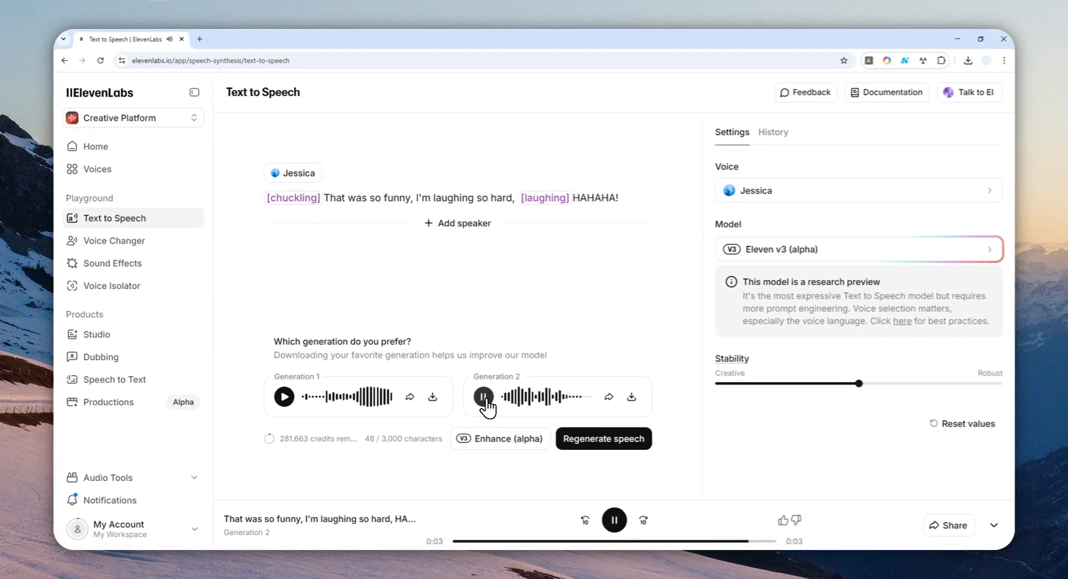
left_click(484, 397)
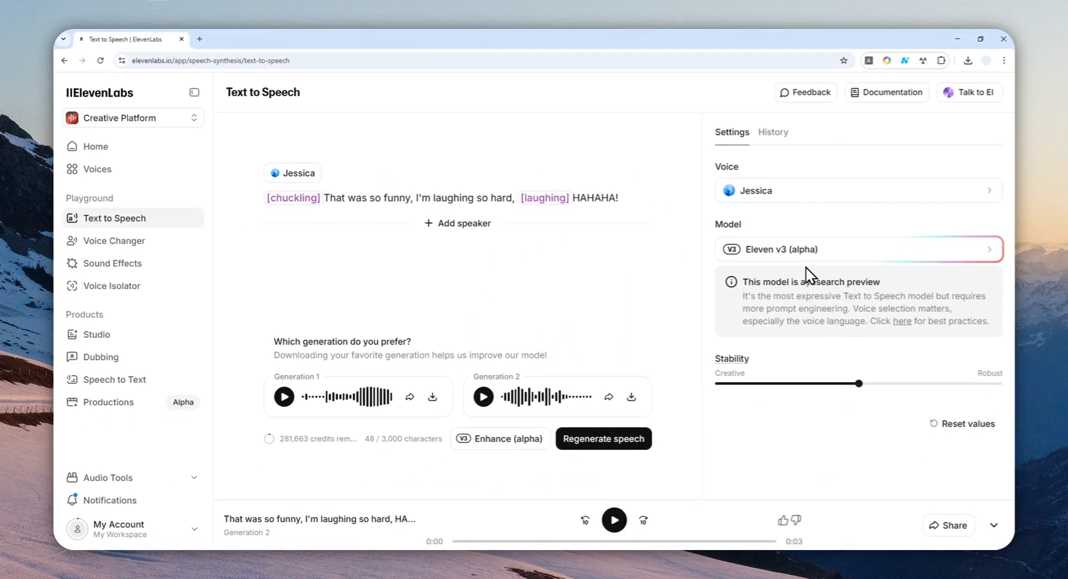
mouse_move(593, 396)
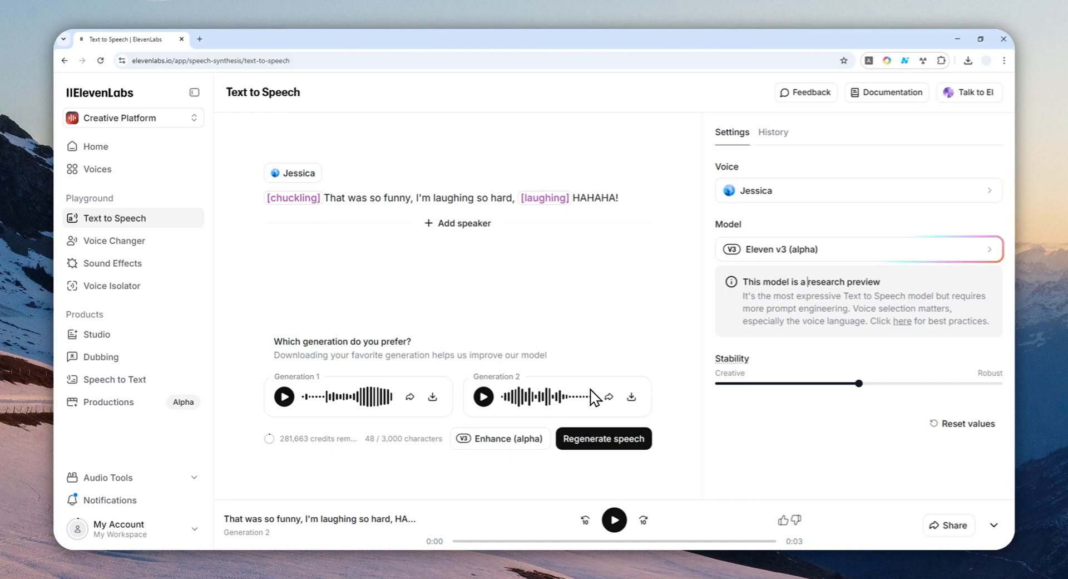
mouse_move(608, 398)
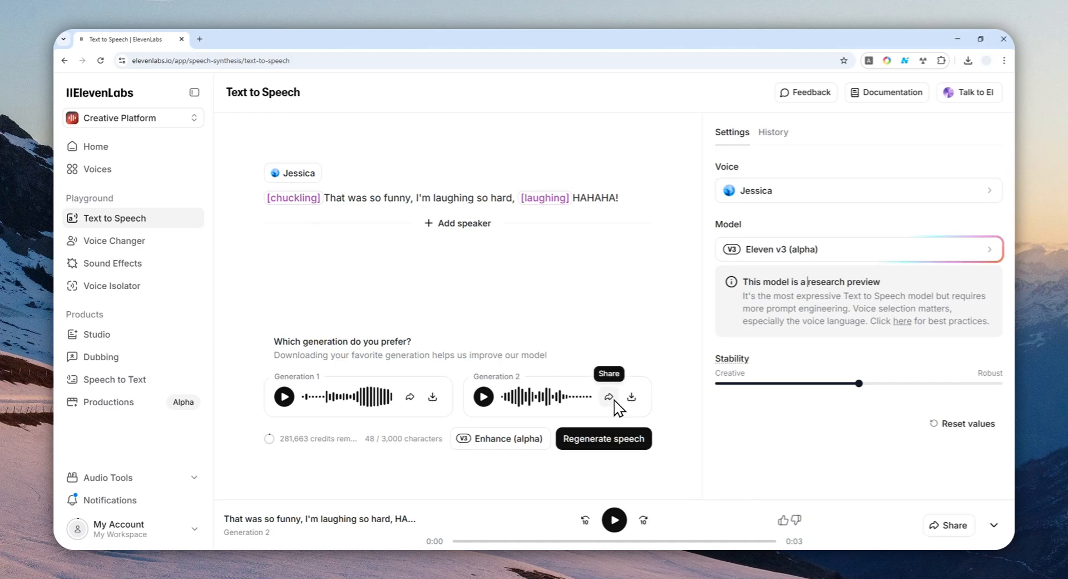
mouse_move(671, 398)
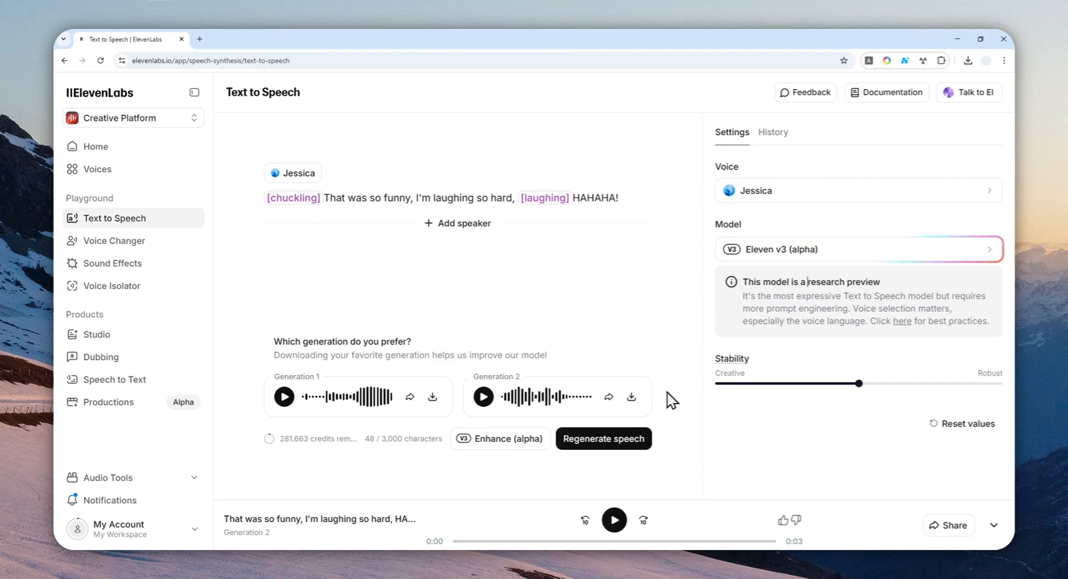
mouse_move(690, 302)
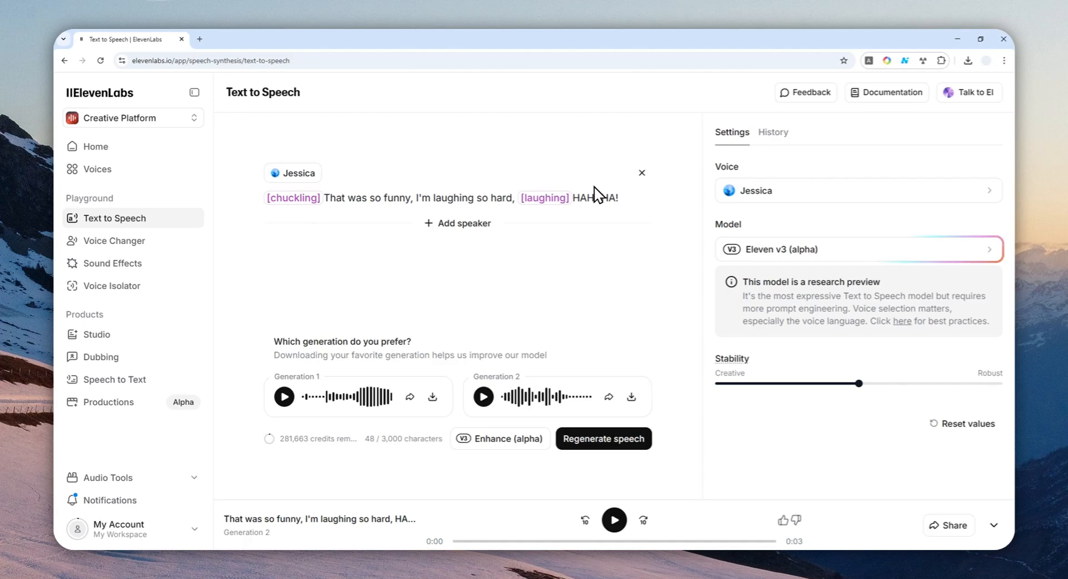
left_click(857, 249)
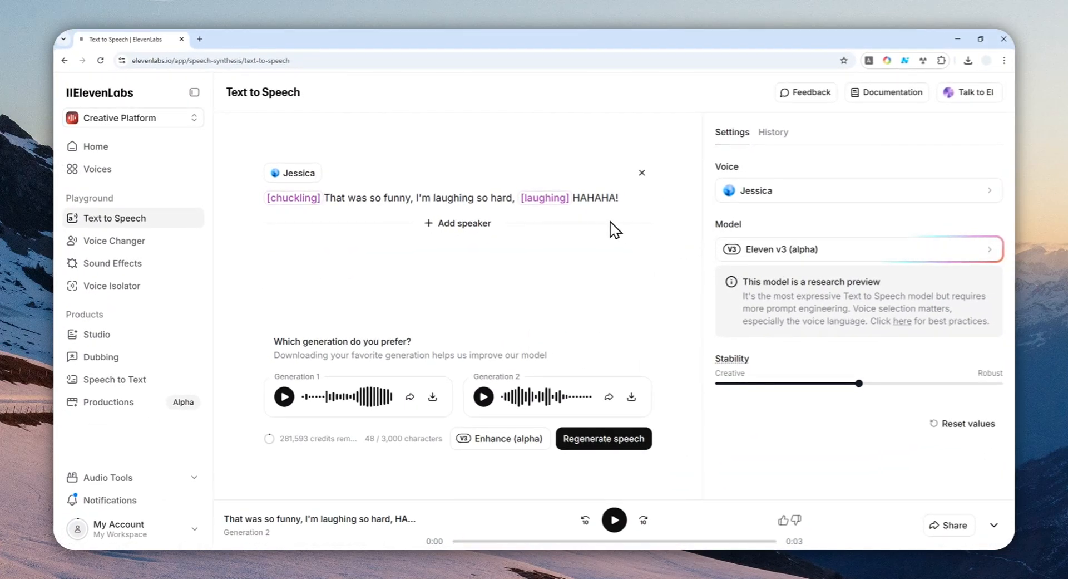
mouse_move(501, 170)
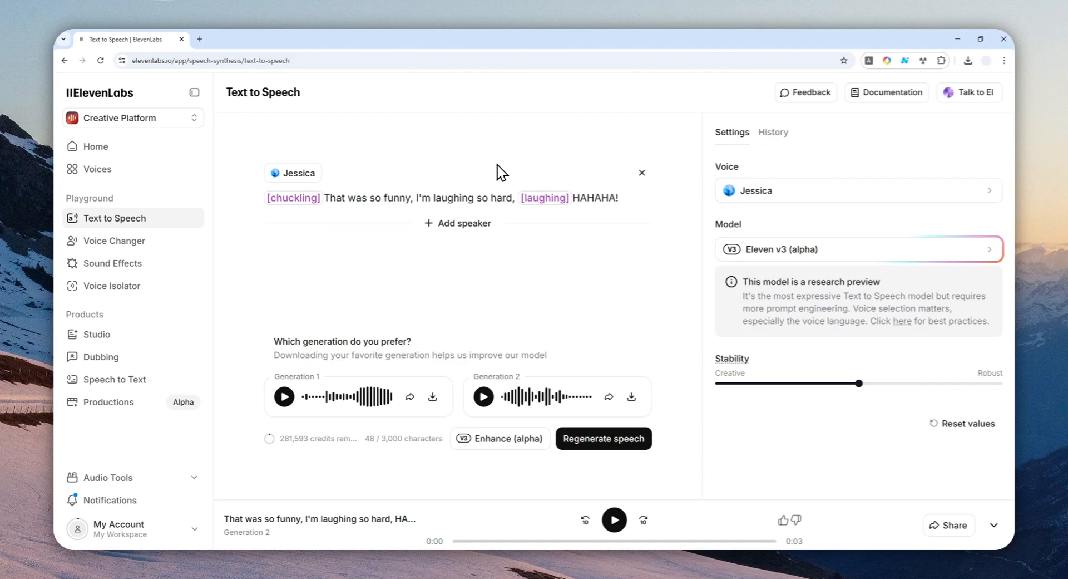